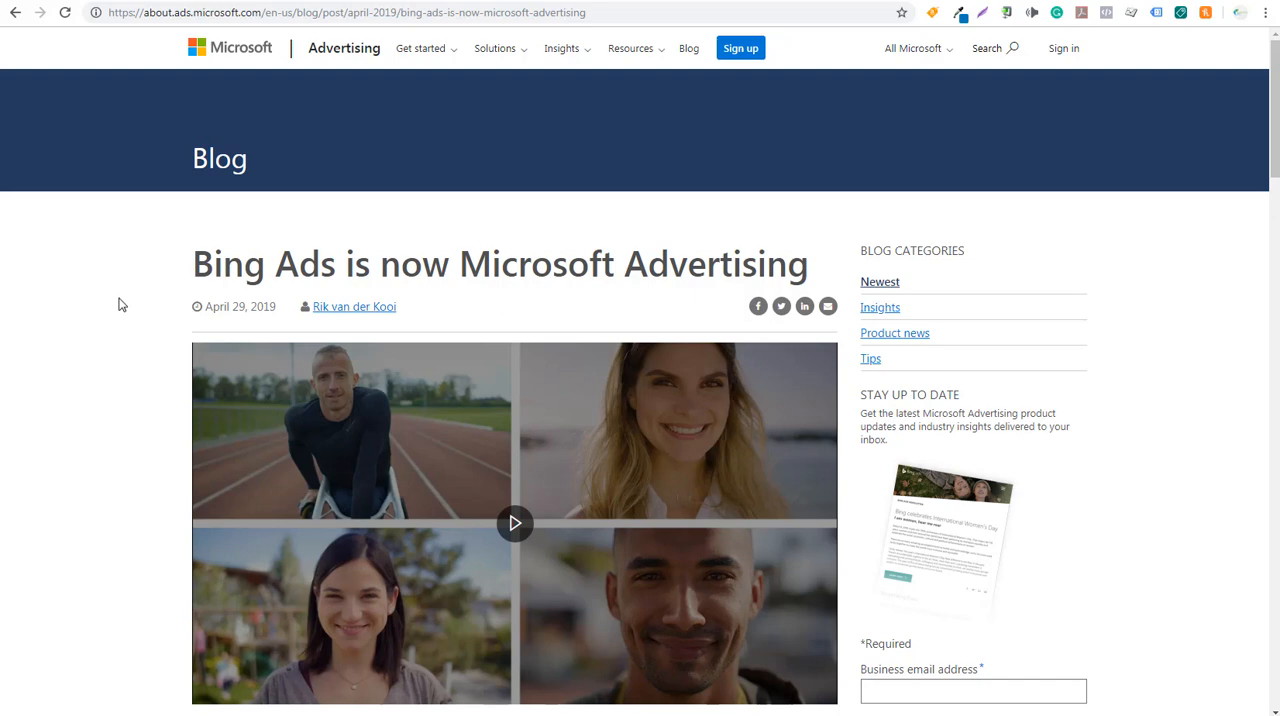
{"action": "mouse_move", "coordinate": [242, 308]}
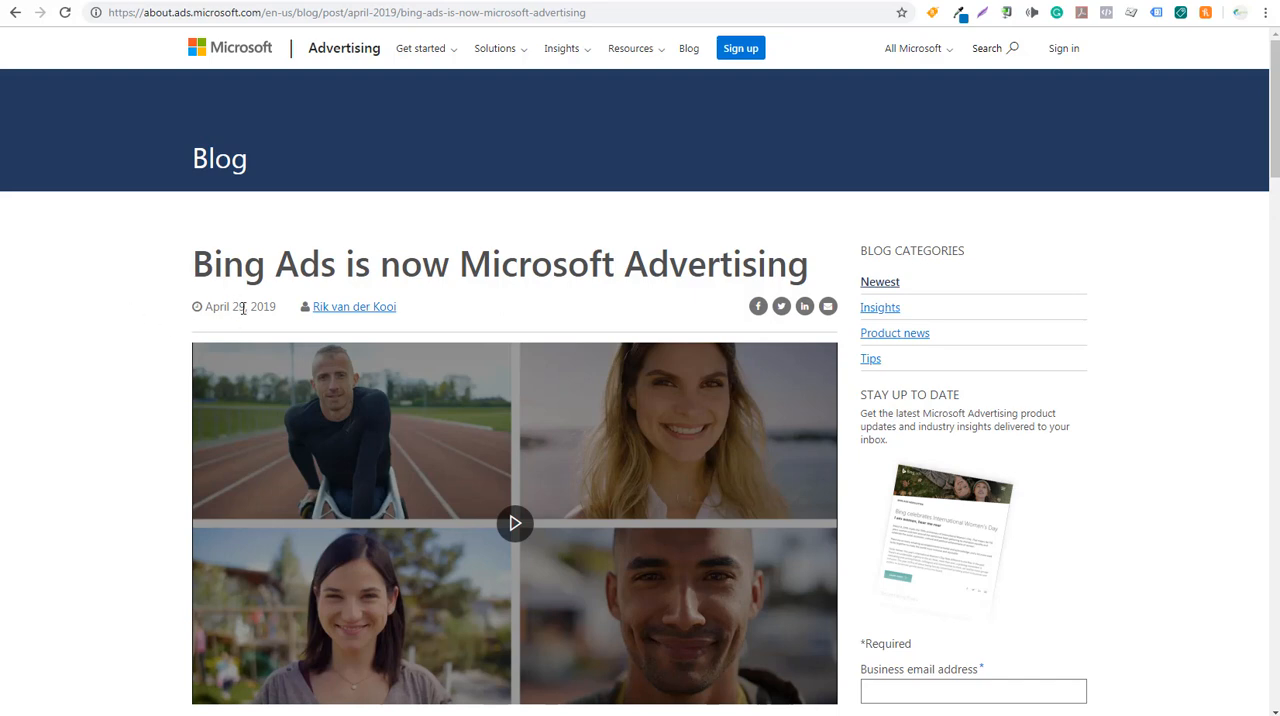
Scroll the 'Bing Ads is now Microsoft Advertising' post down to the 'Bing Ads name change' section
{"action": "scroll", "scroll_direction": "down", "scroll_amount": 3}
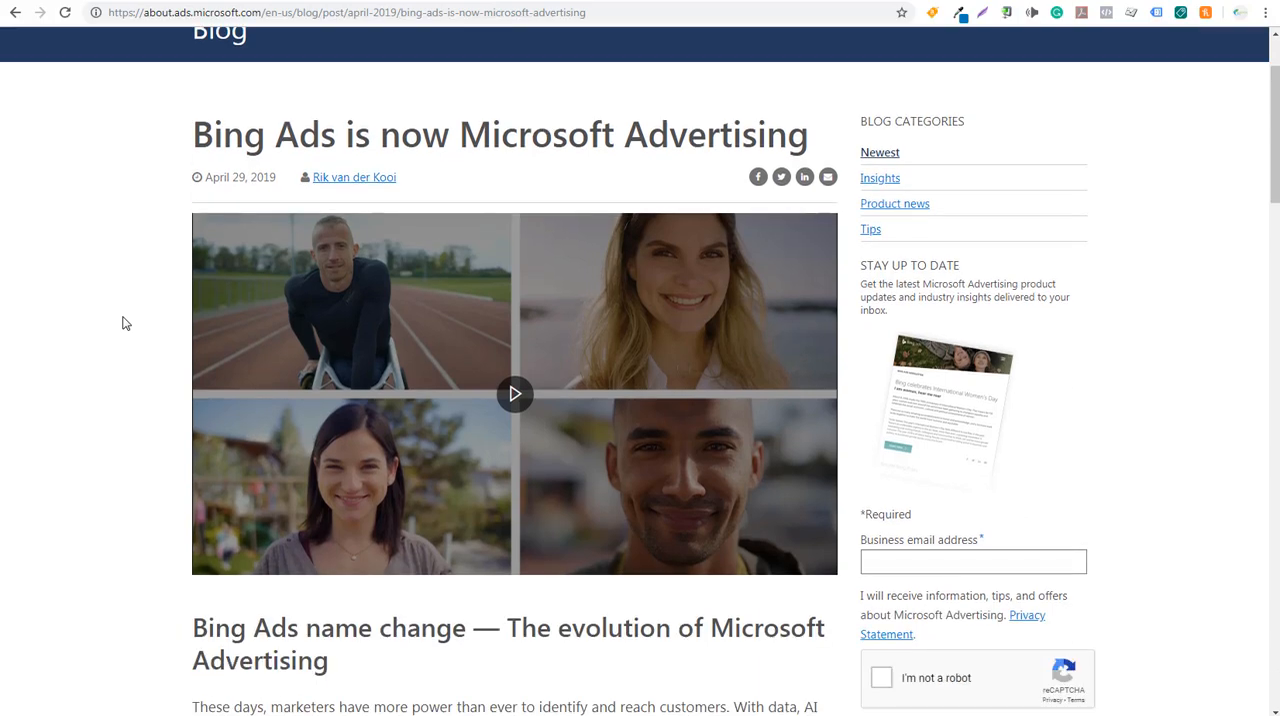
{"action": "scroll", "scroll_direction": "down", "scroll_amount": 3}
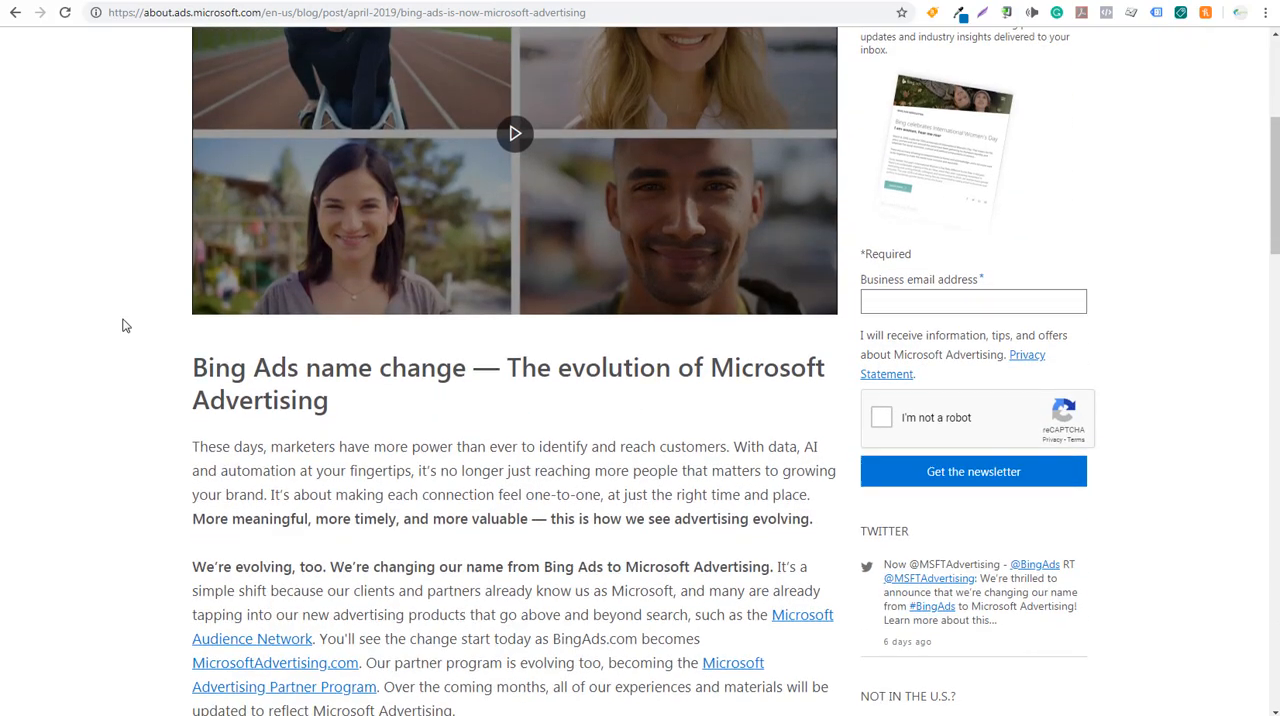
{"action": "scroll", "scroll_direction": "down", "scroll_amount": 3}
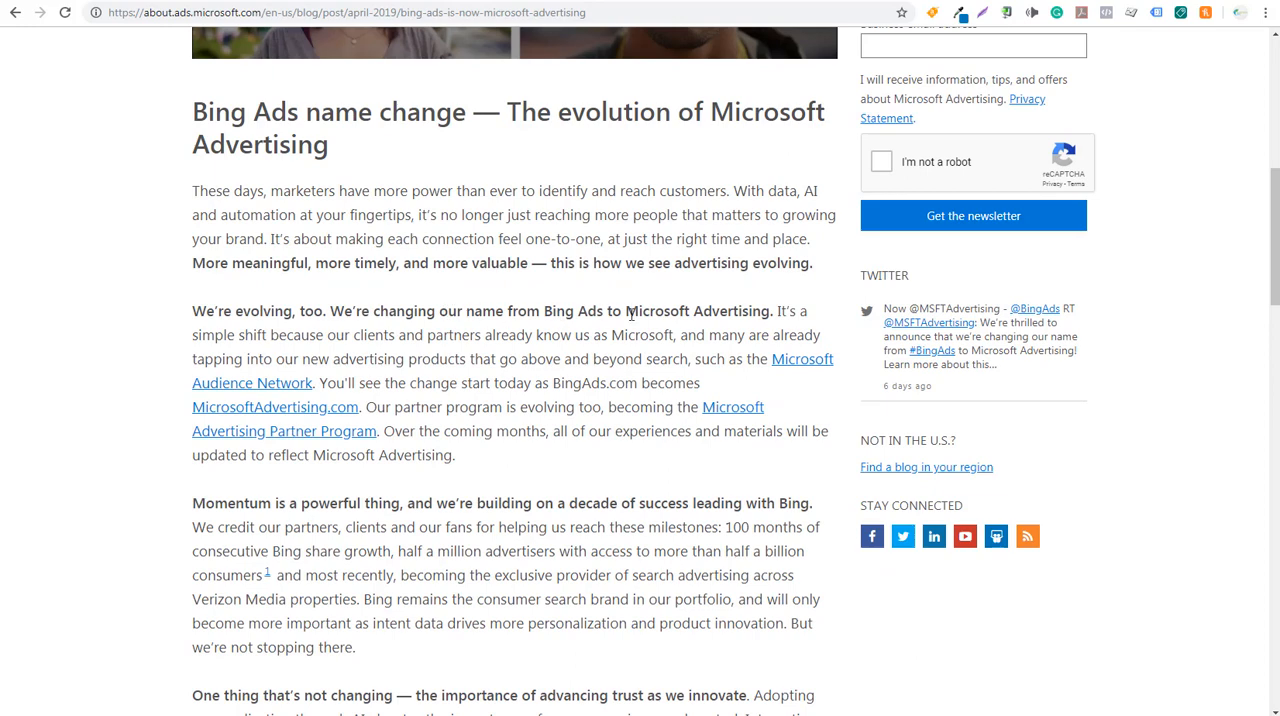
{"action": "mouse_move", "coordinate": [678, 336]}
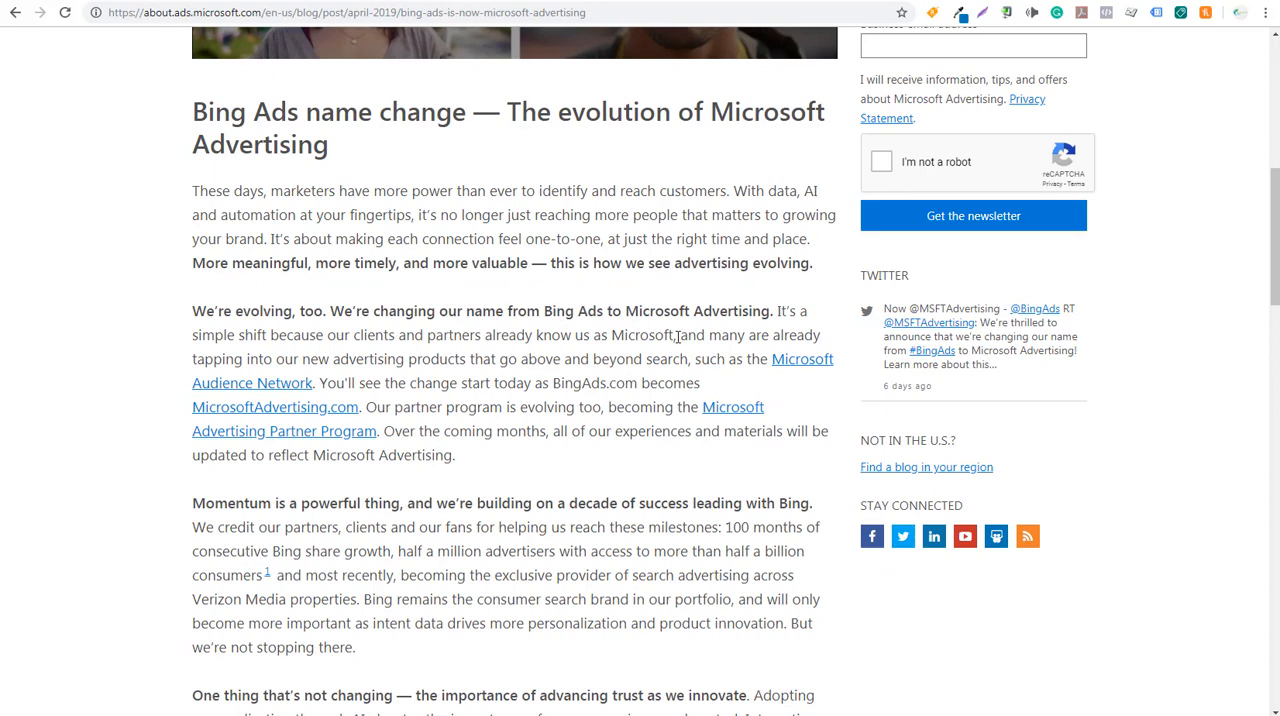
{"action": "mouse_move", "coordinate": [334, 358]}
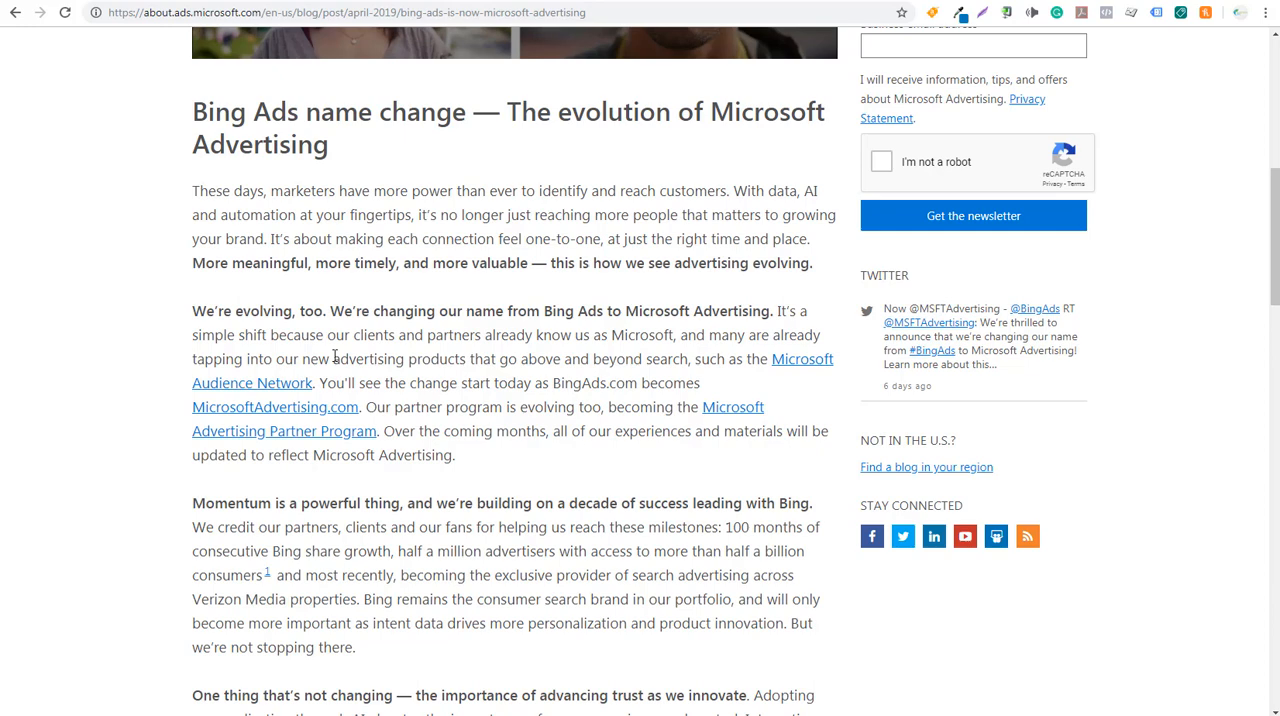
{"action": "mouse_move", "coordinate": [496, 358]}
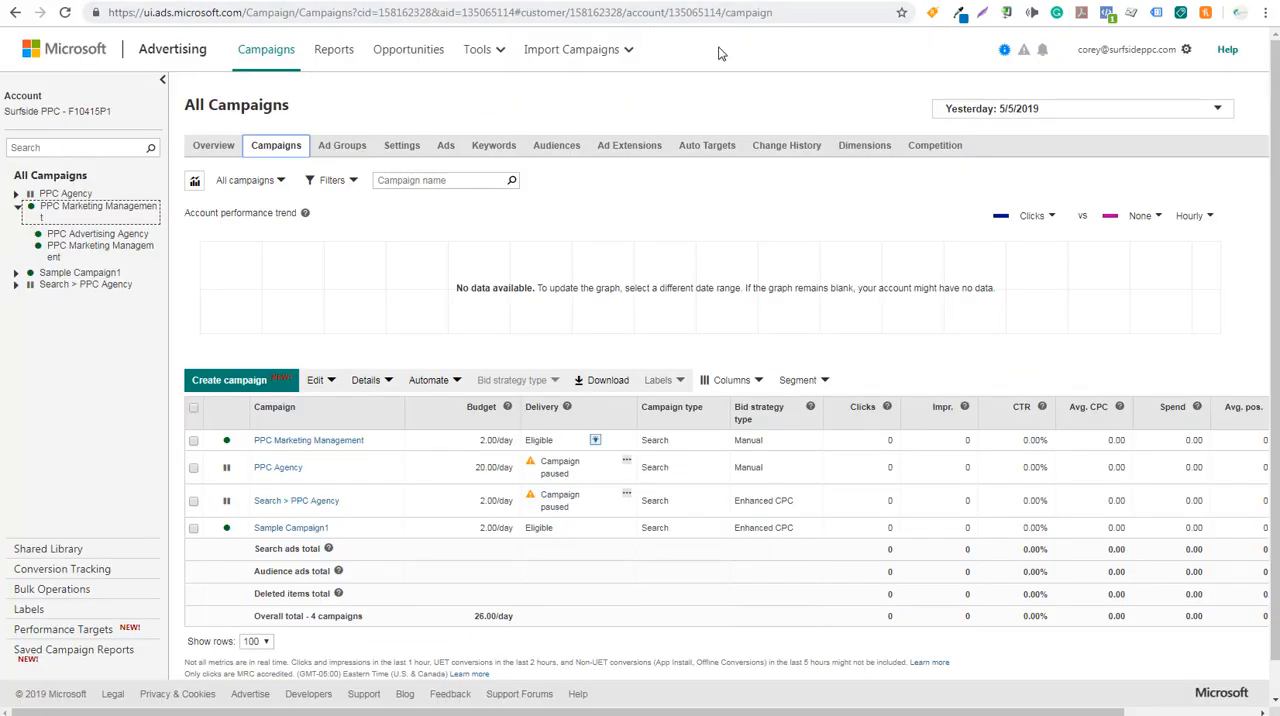
{"action": "mouse_move", "coordinate": [208, 50]}
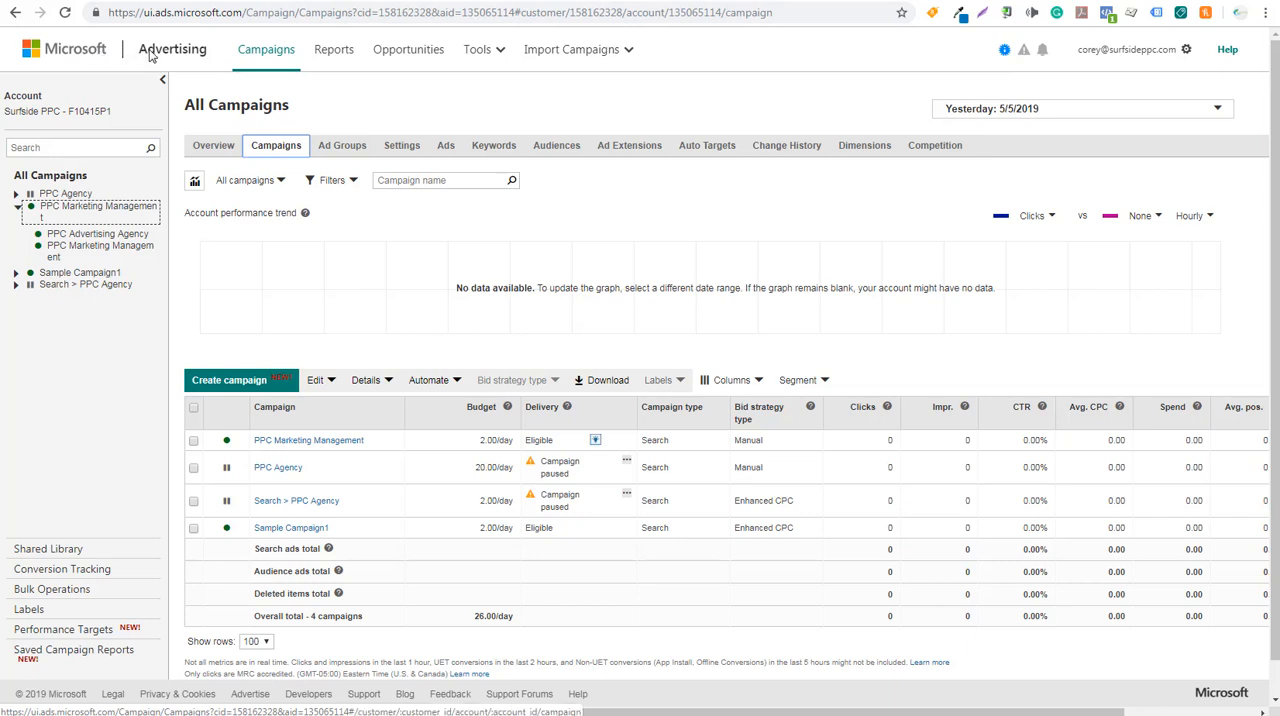
{"action": "mouse_move", "coordinate": [62, 56]}
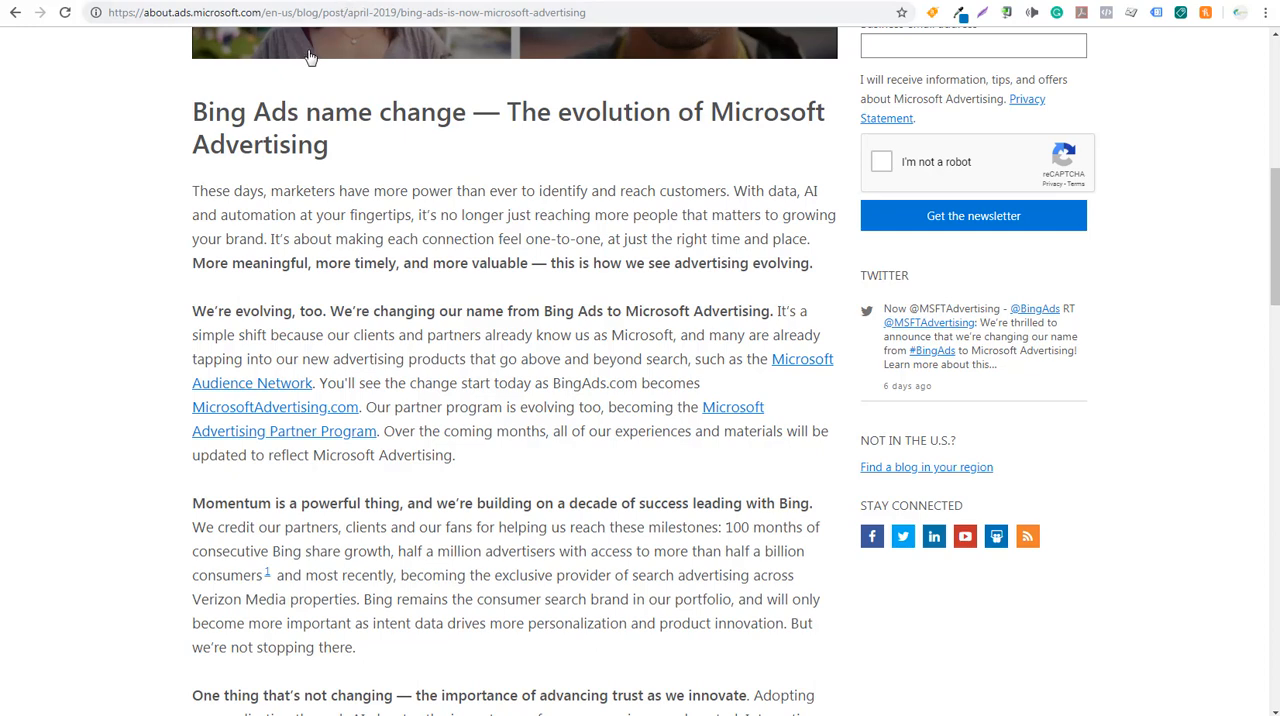
{"action": "mouse_move", "coordinate": [404, 208]}
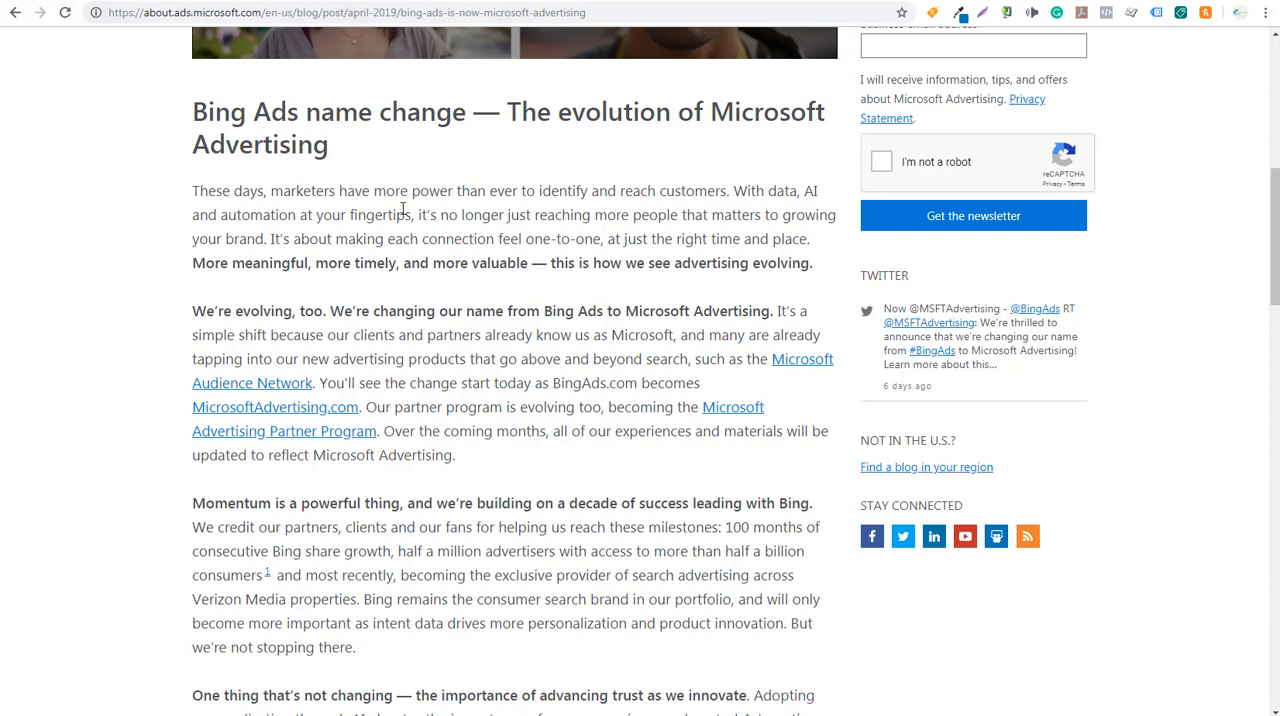
{"action": "left_click", "coordinate": [800, 360]}
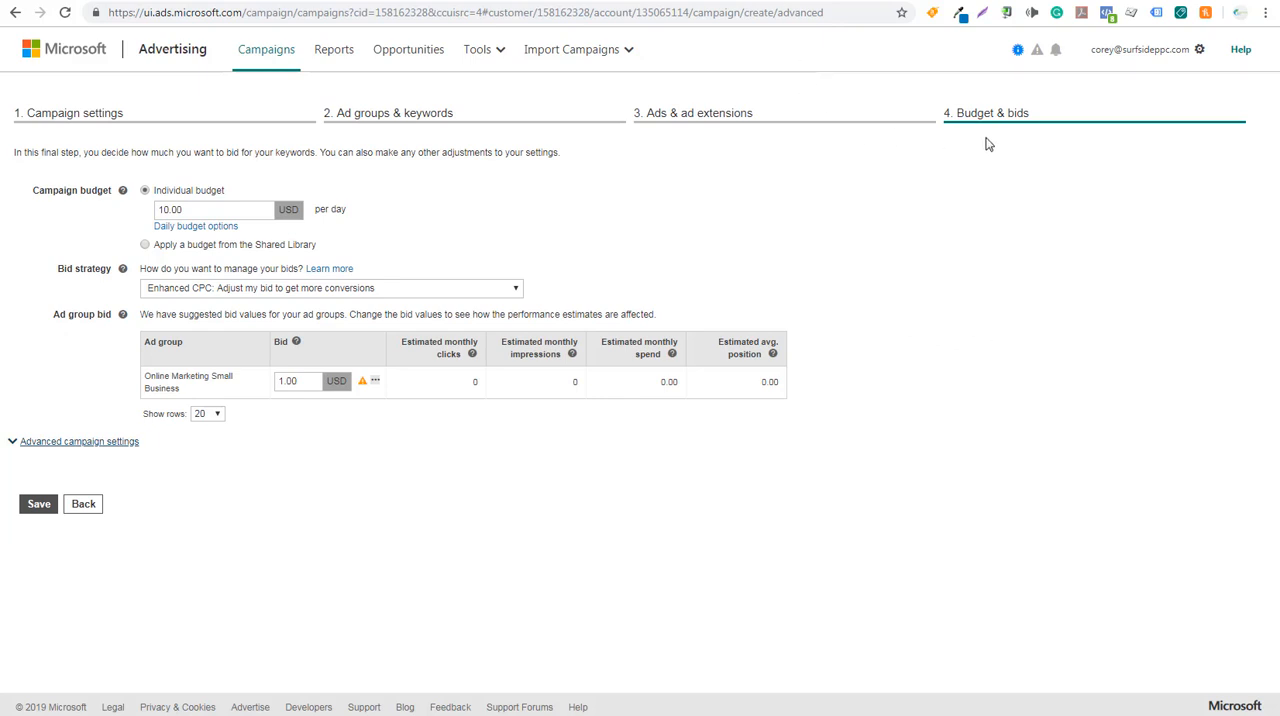
{"action": "mouse_move", "coordinate": [184, 538]}
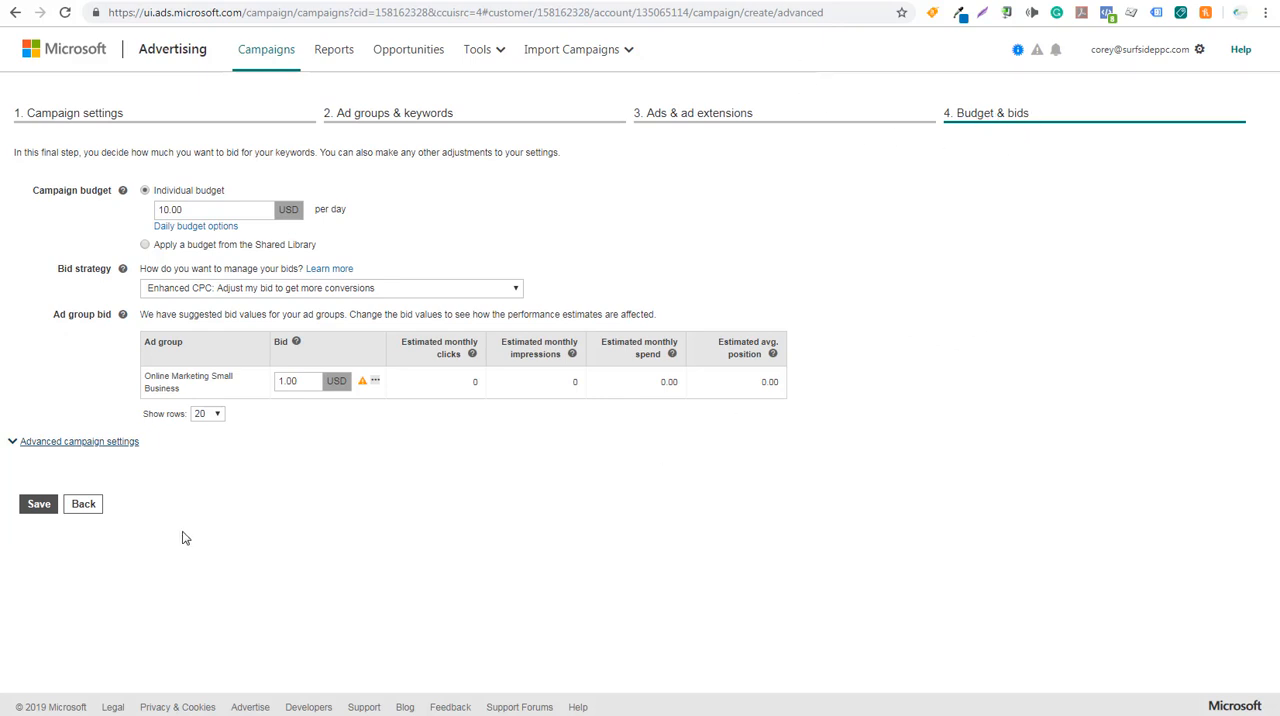
{"action": "mouse_move", "coordinate": [70, 448]}
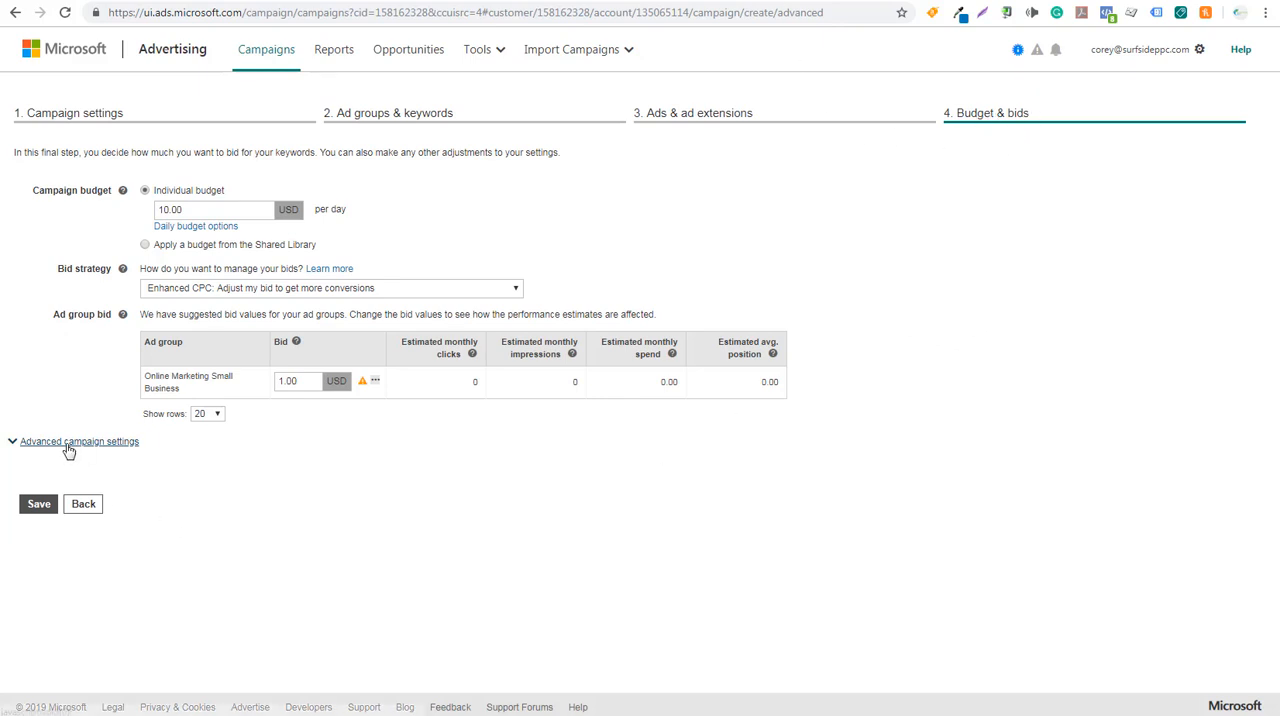
Expand 'Advanced campaign settings' on the Budget & bids step to show the Audience ads bid adjustment
{"action": "left_click", "coordinate": [80, 440]}
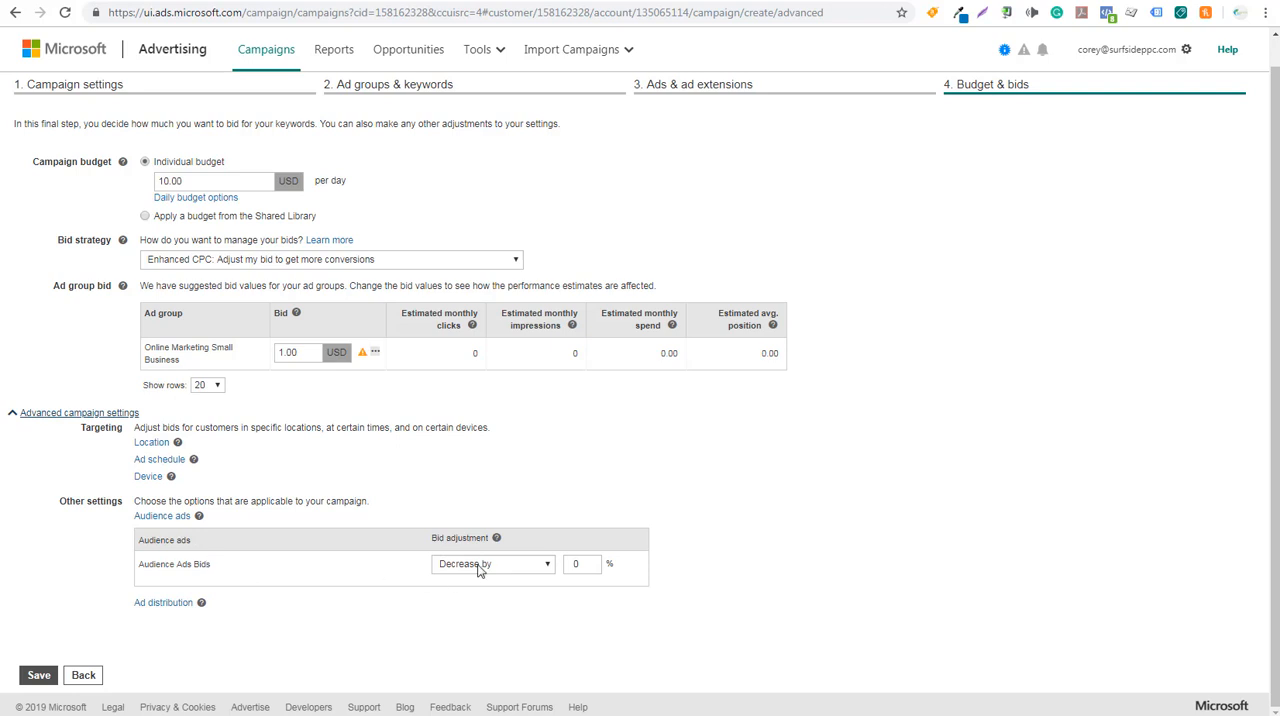
{"action": "mouse_move", "coordinate": [520, 572]}
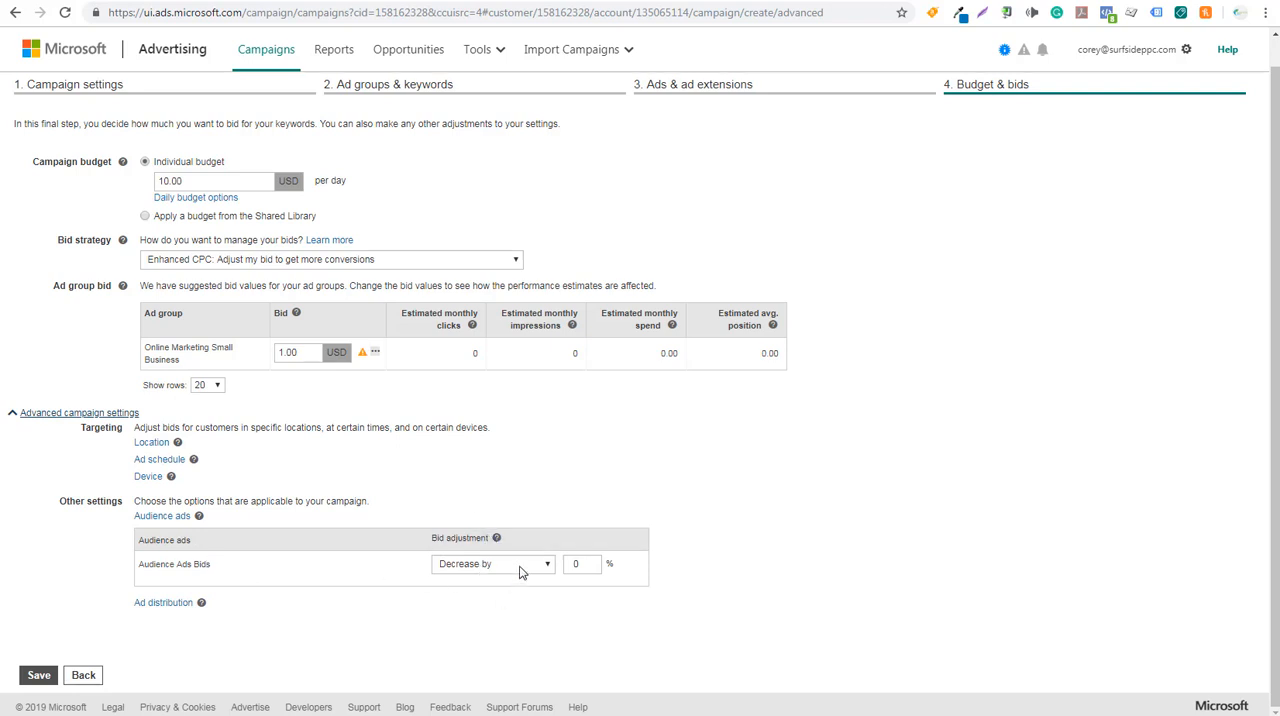
{"action": "mouse_move", "coordinate": [558, 472]}
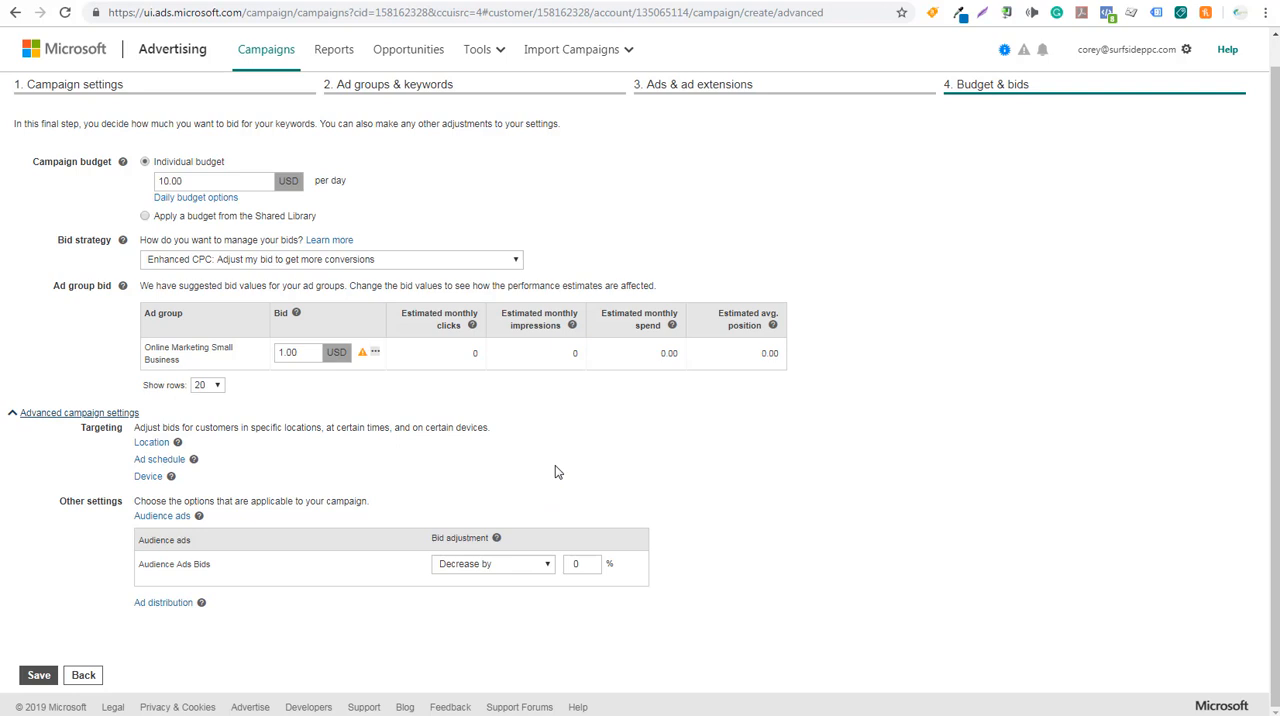
{"action": "mouse_move", "coordinate": [450, 68]}
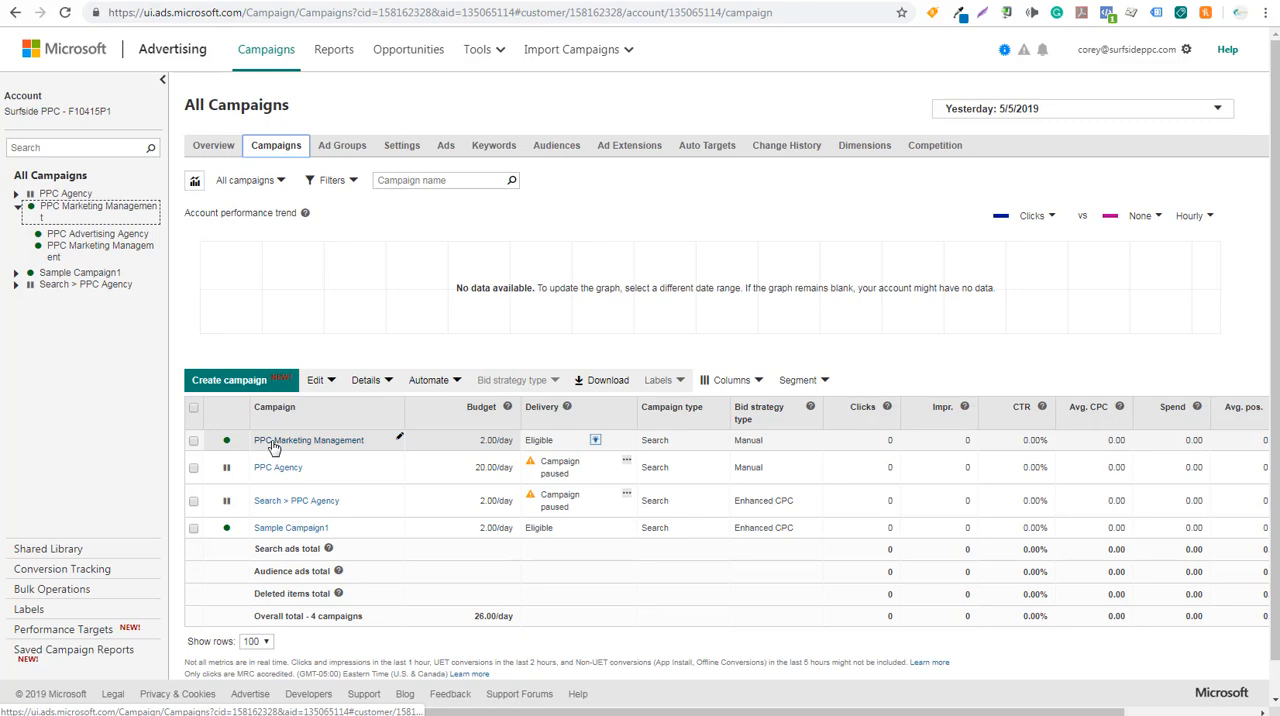
Open the PPC Marketing Management campaign settings and show its Audience ads bid adjustment under Other settings
{"action": "left_click", "coordinate": [308, 440]}
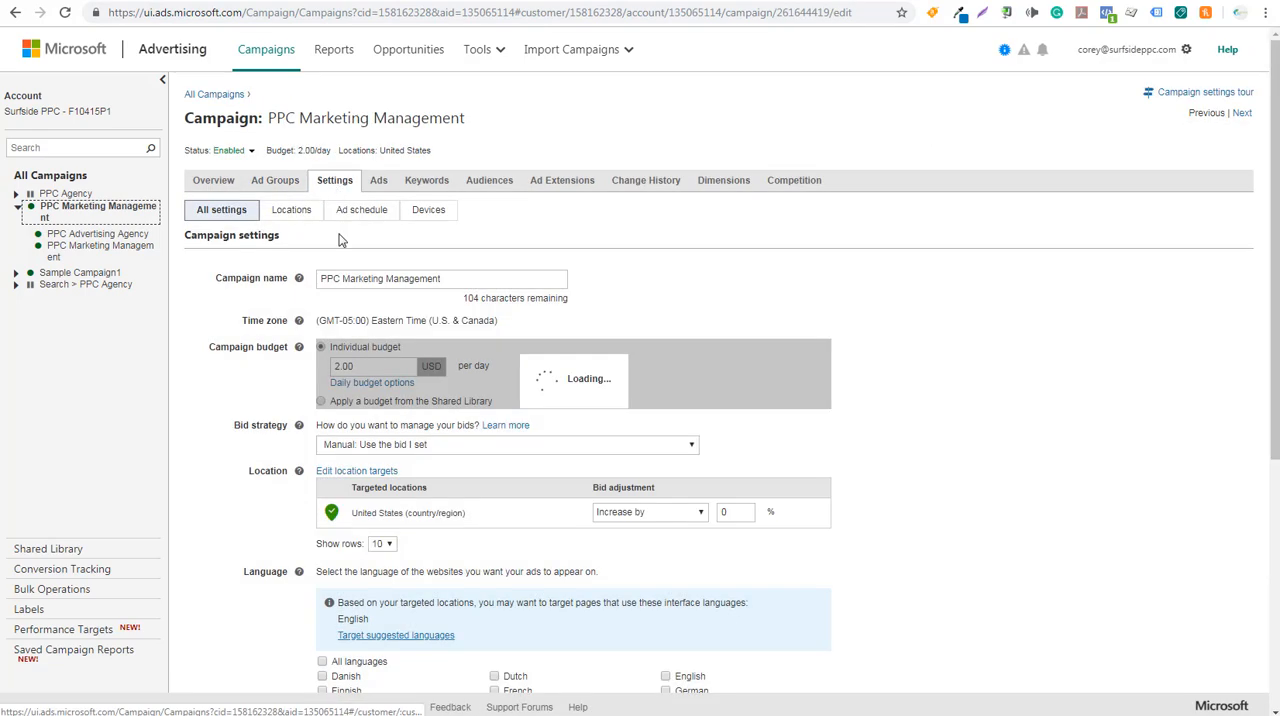
{"action": "scroll", "scroll_direction": "down", "scroll_amount": 3}
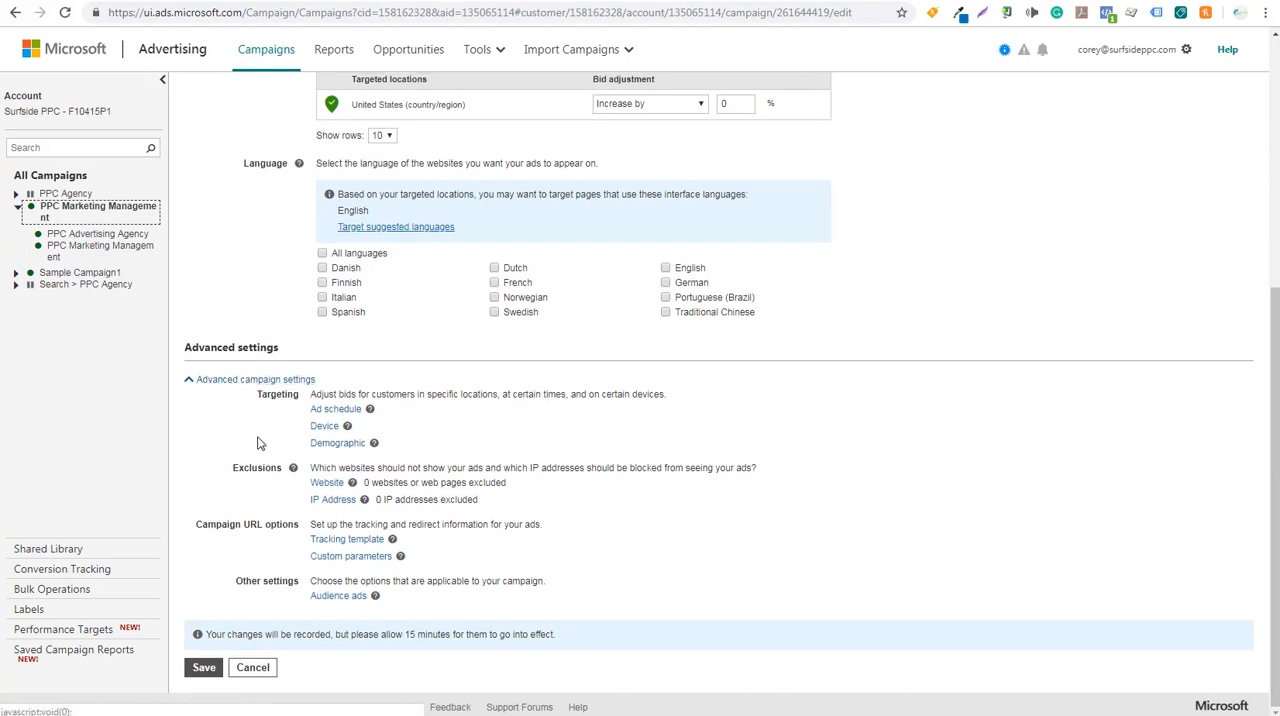
{"action": "mouse_move", "coordinate": [338, 596]}
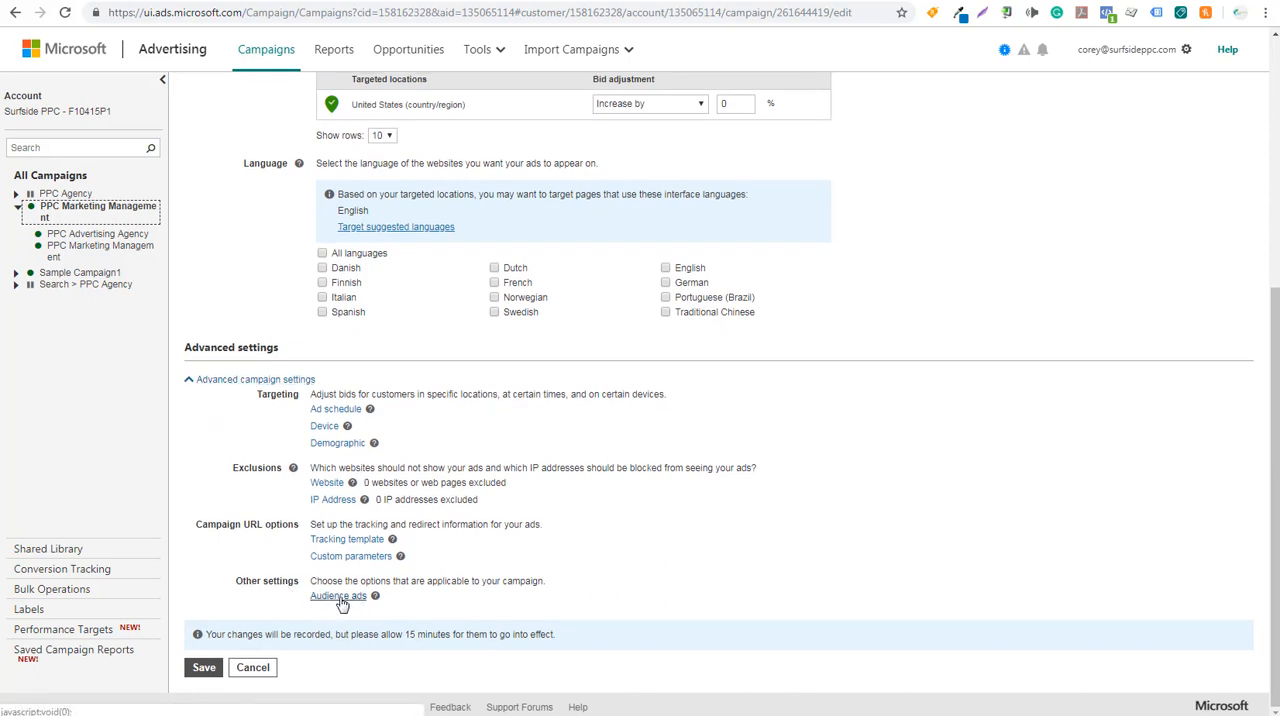
{"action": "left_click", "coordinate": [338, 596]}
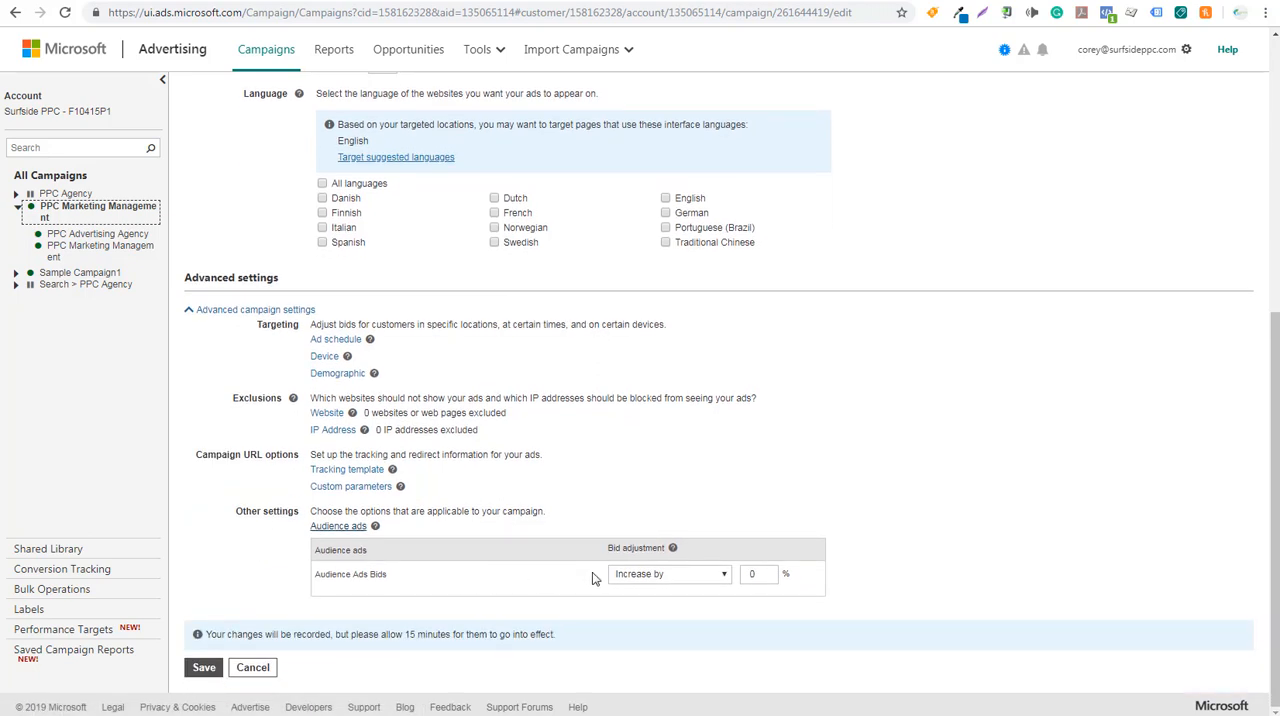
{"action": "mouse_move", "coordinate": [680, 580]}
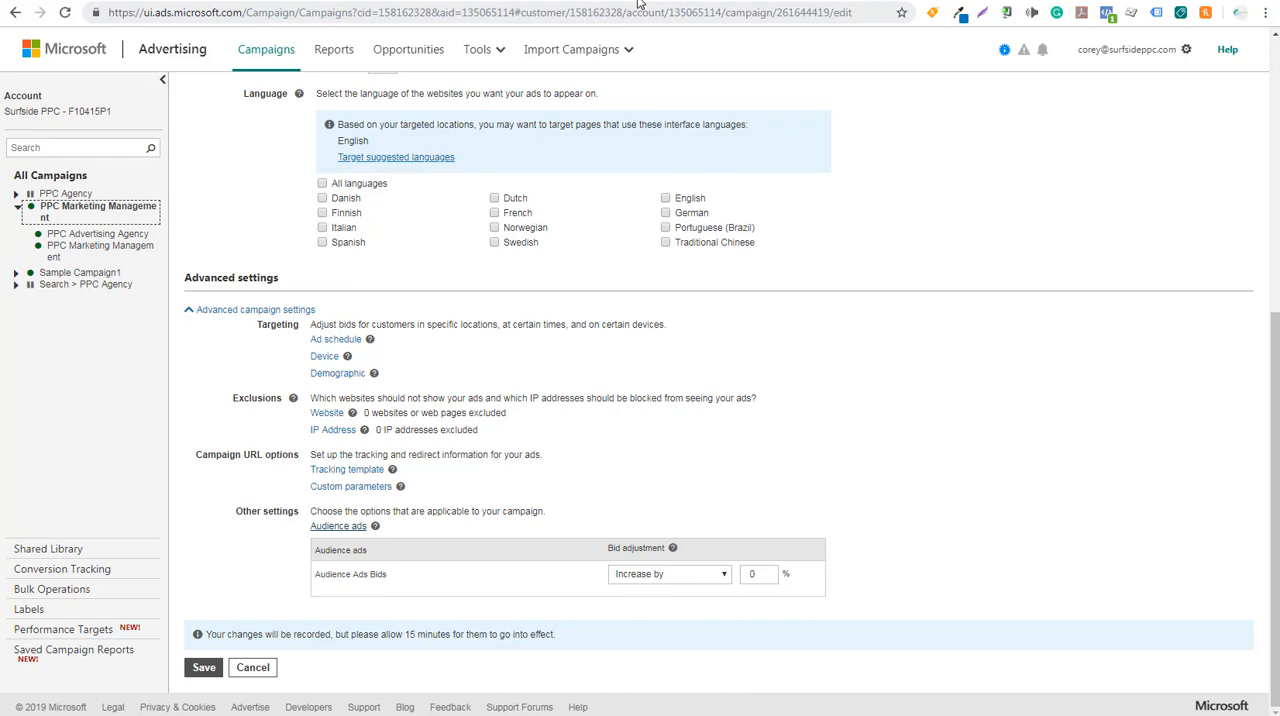
Switch to the Microsoft Audience Ads page and scroll to the Microsoft Audience Network ad-formats section
{"action": "left_click", "coordinate": [338, 524]}
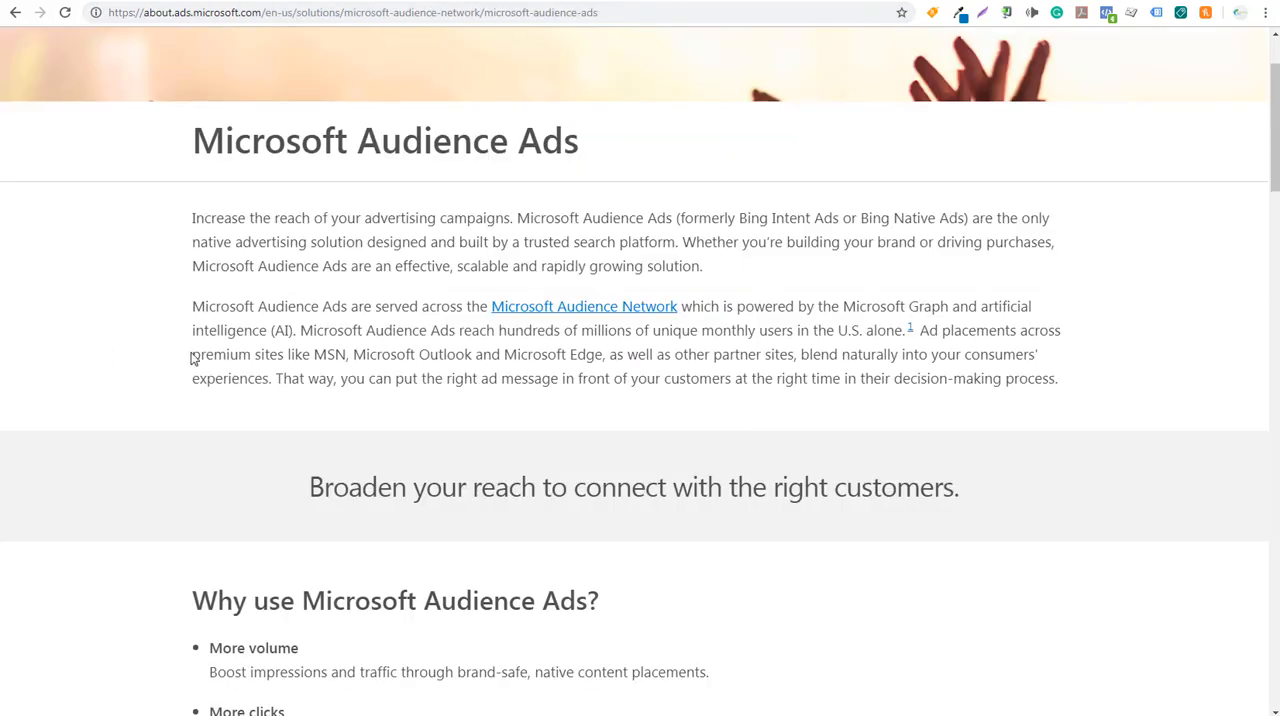
{"action": "mouse_move", "coordinate": [958, 332]}
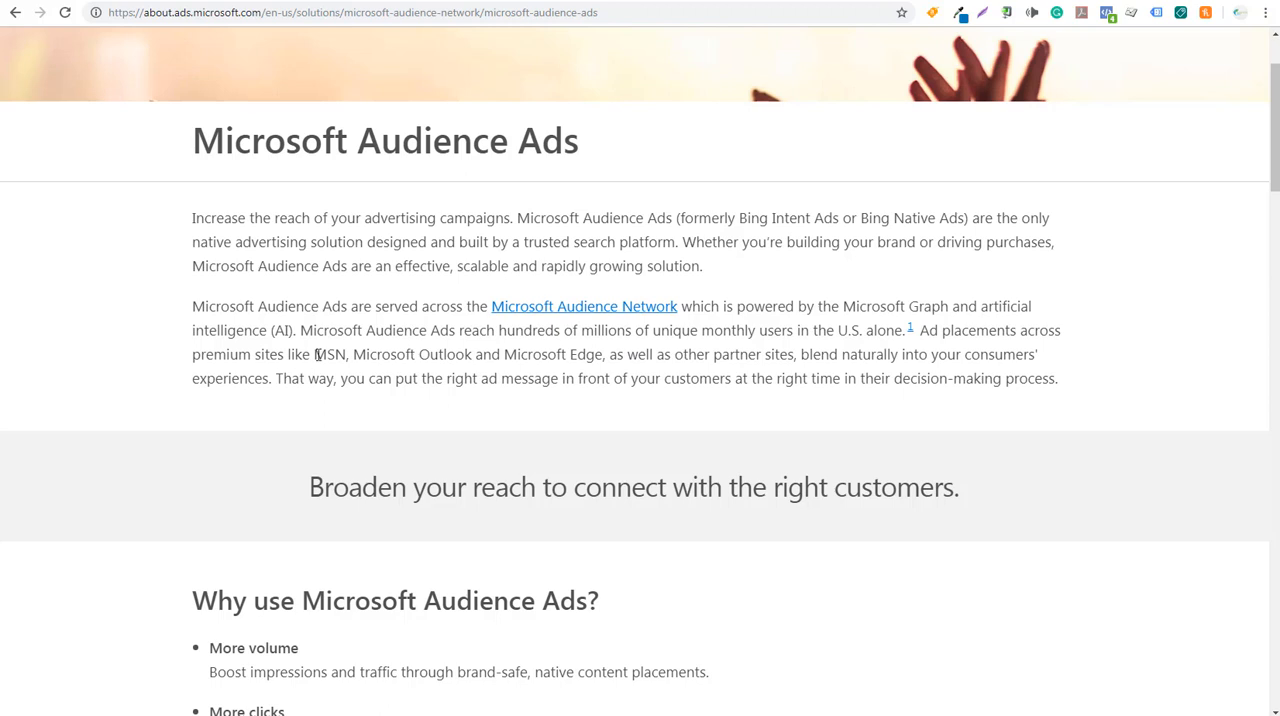
{"action": "mouse_move", "coordinate": [544, 356]}
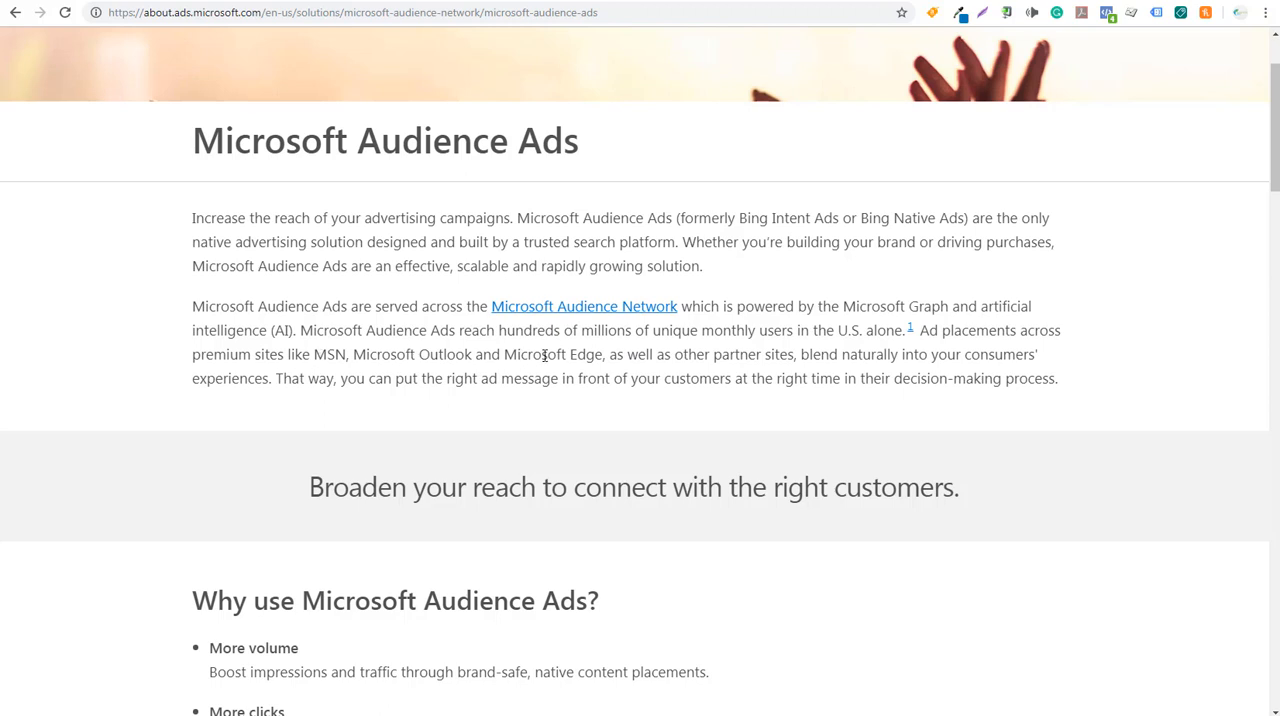
{"action": "mouse_move", "coordinate": [760, 356]}
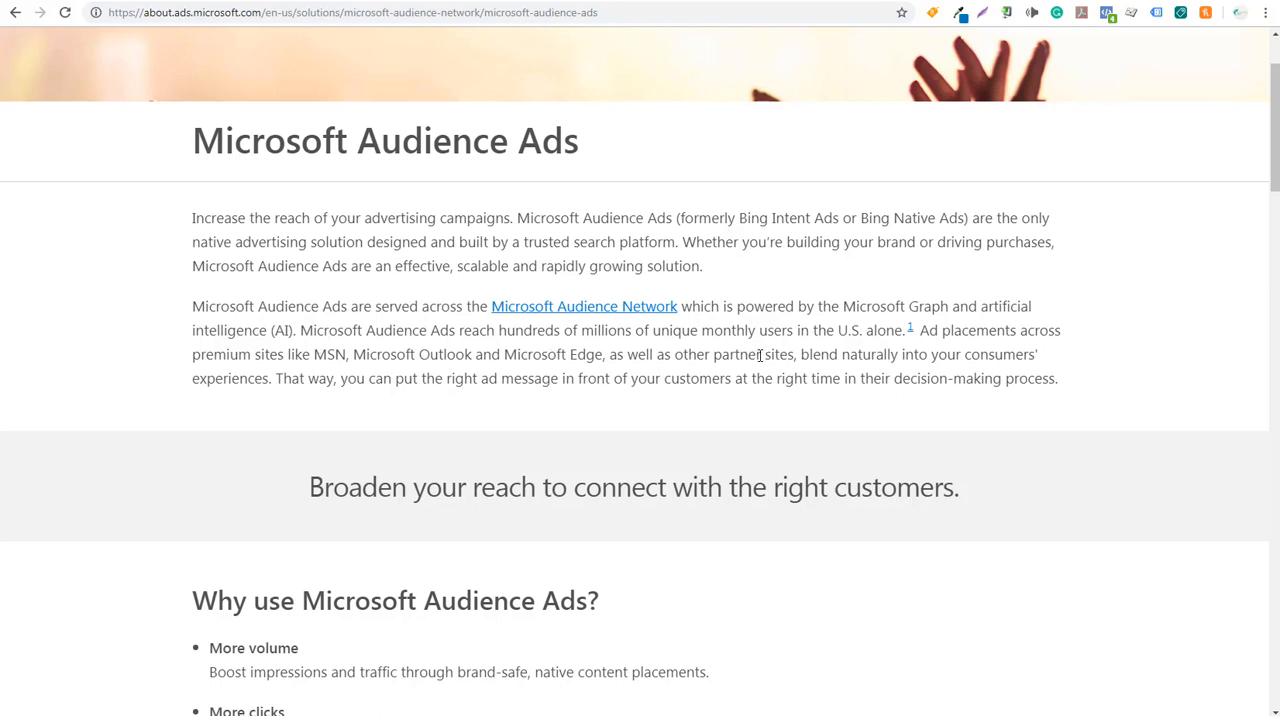
{"action": "mouse_move", "coordinate": [1006, 356]}
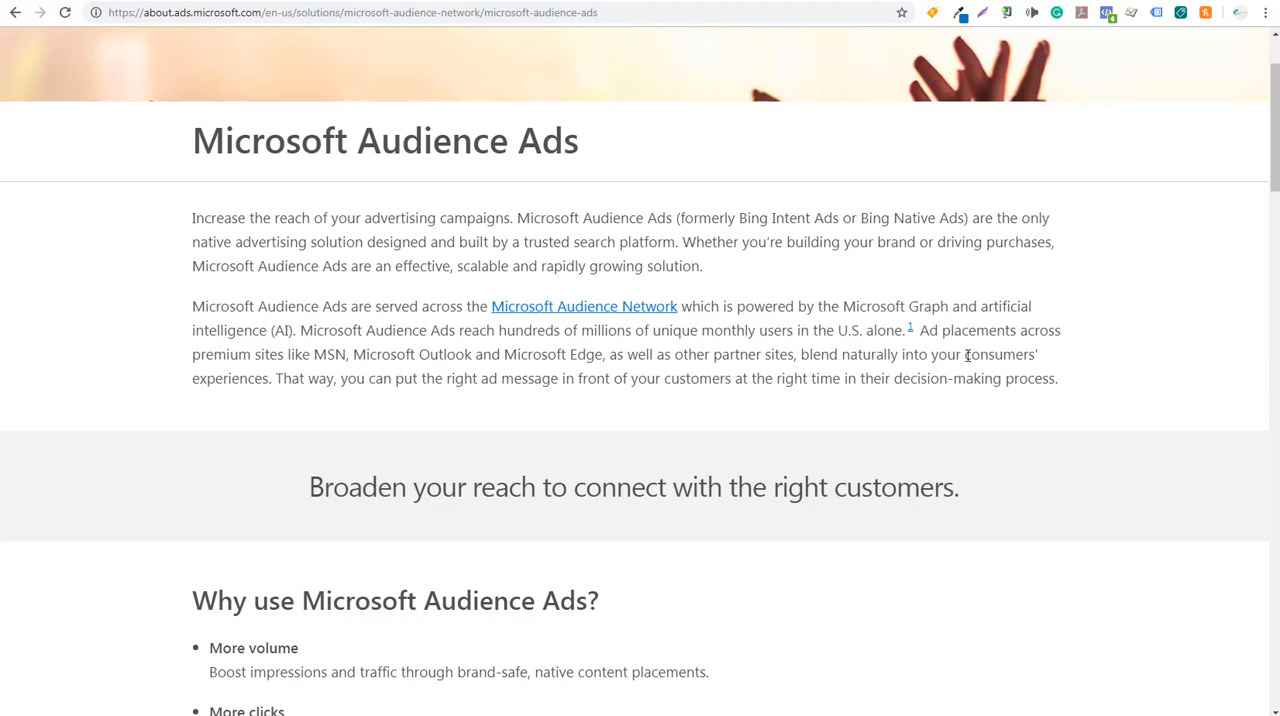
{"action": "mouse_move", "coordinate": [908, 234]}
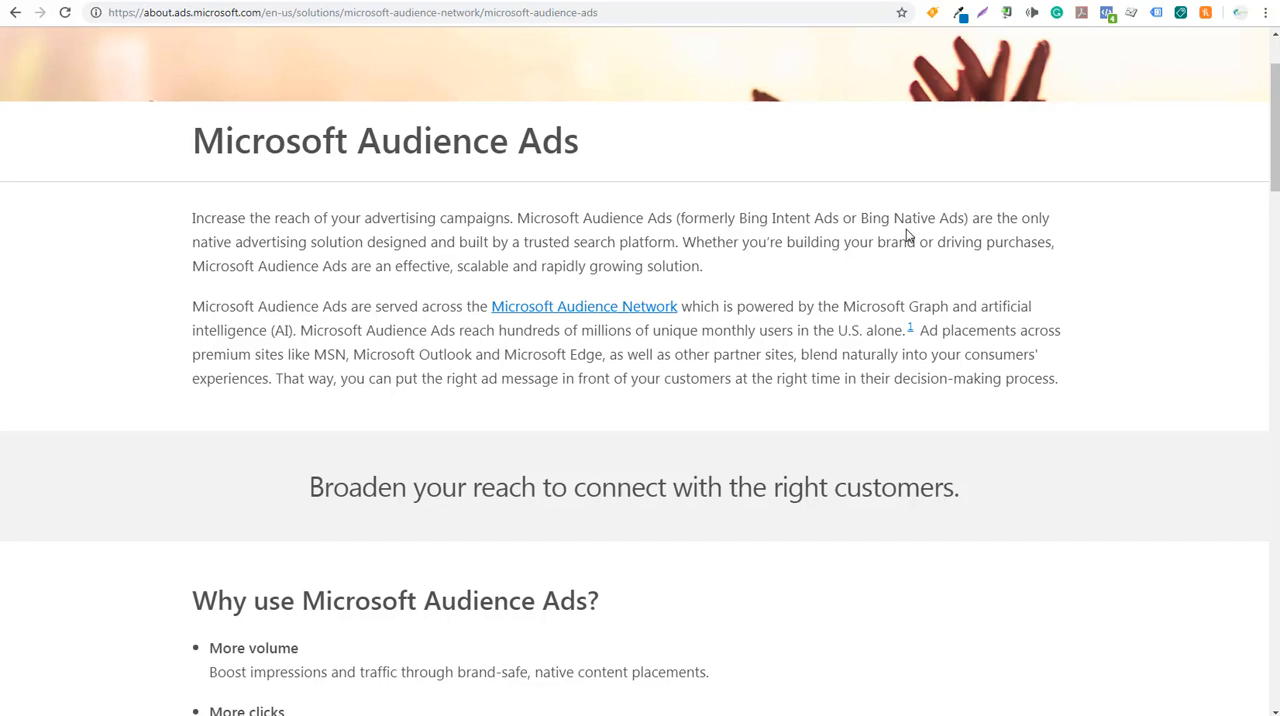
{"action": "mouse_move", "coordinate": [88, 434]}
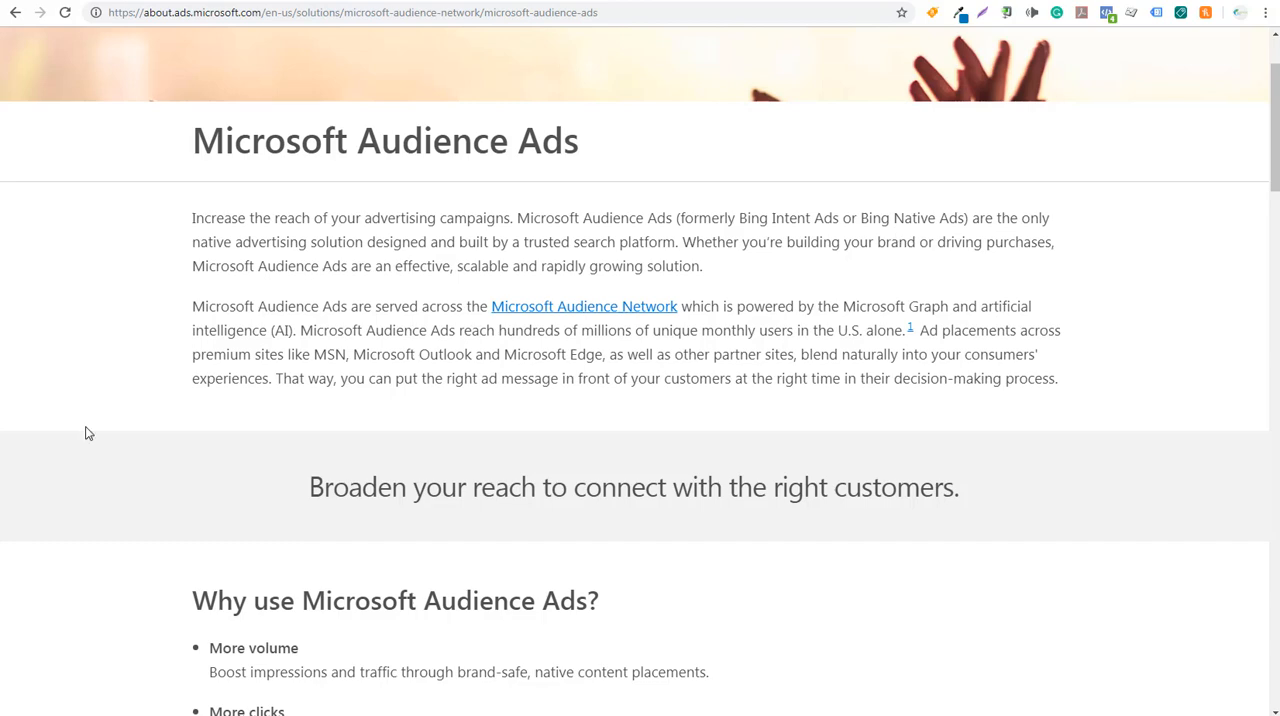
{"action": "scroll", "scroll_direction": "down", "scroll_amount": 3}
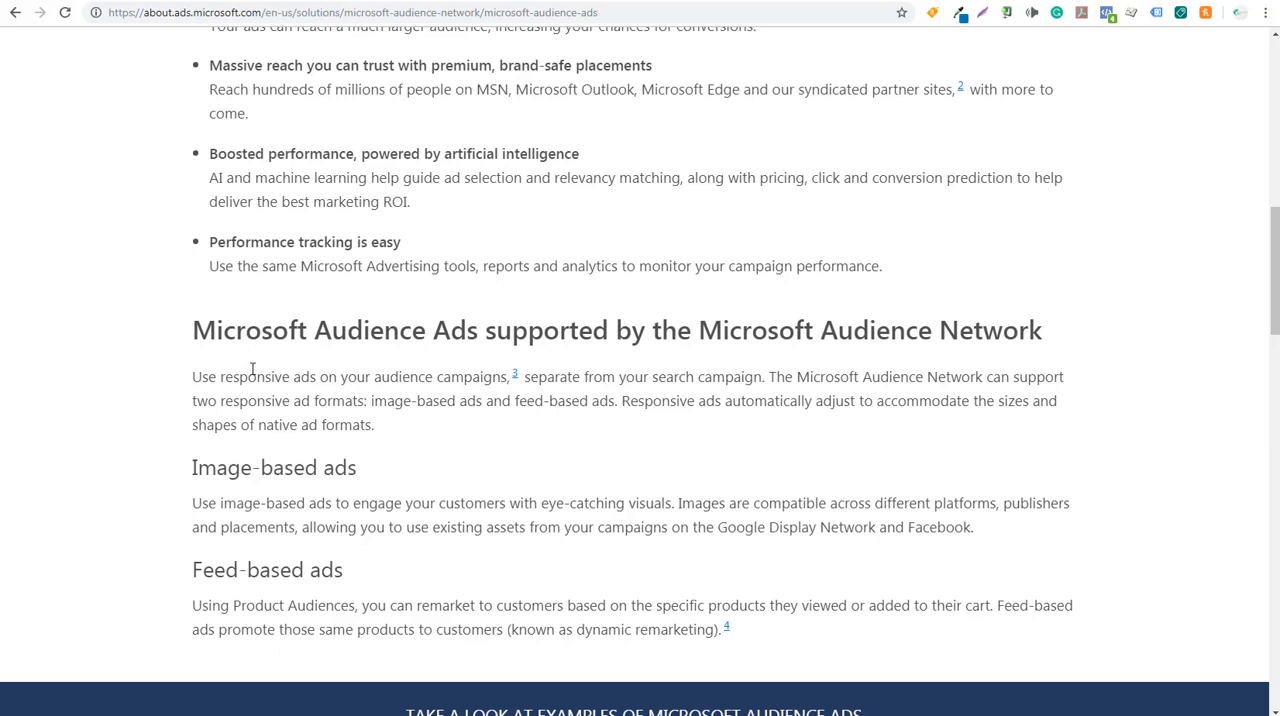
{"action": "mouse_move", "coordinate": [340, 376]}
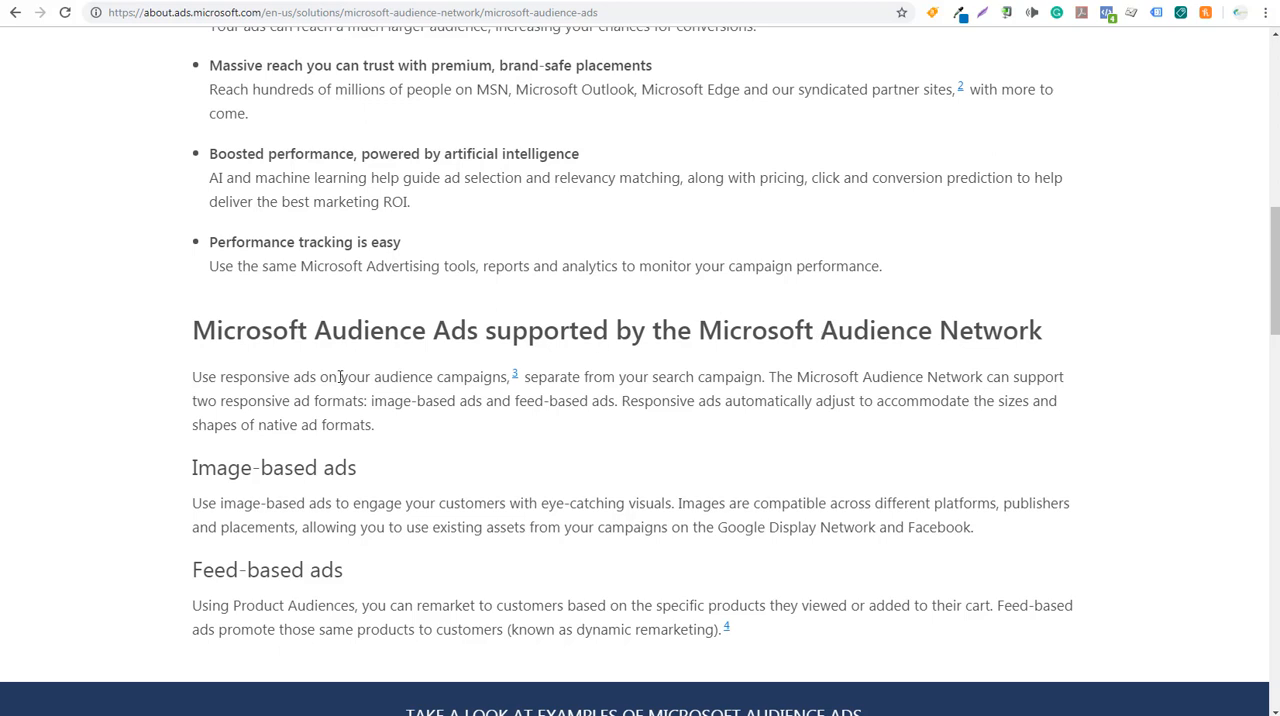
{"action": "mouse_move", "coordinate": [516, 376]}
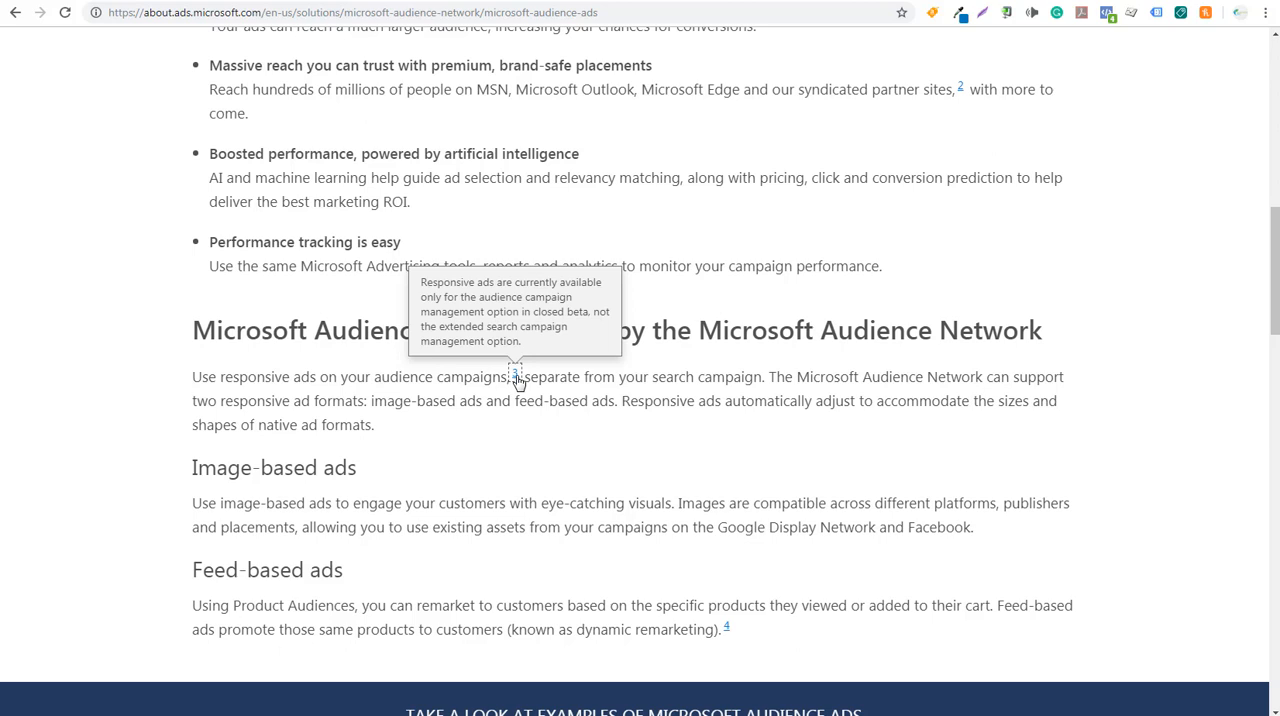
{"action": "mouse_move", "coordinate": [298, 548]}
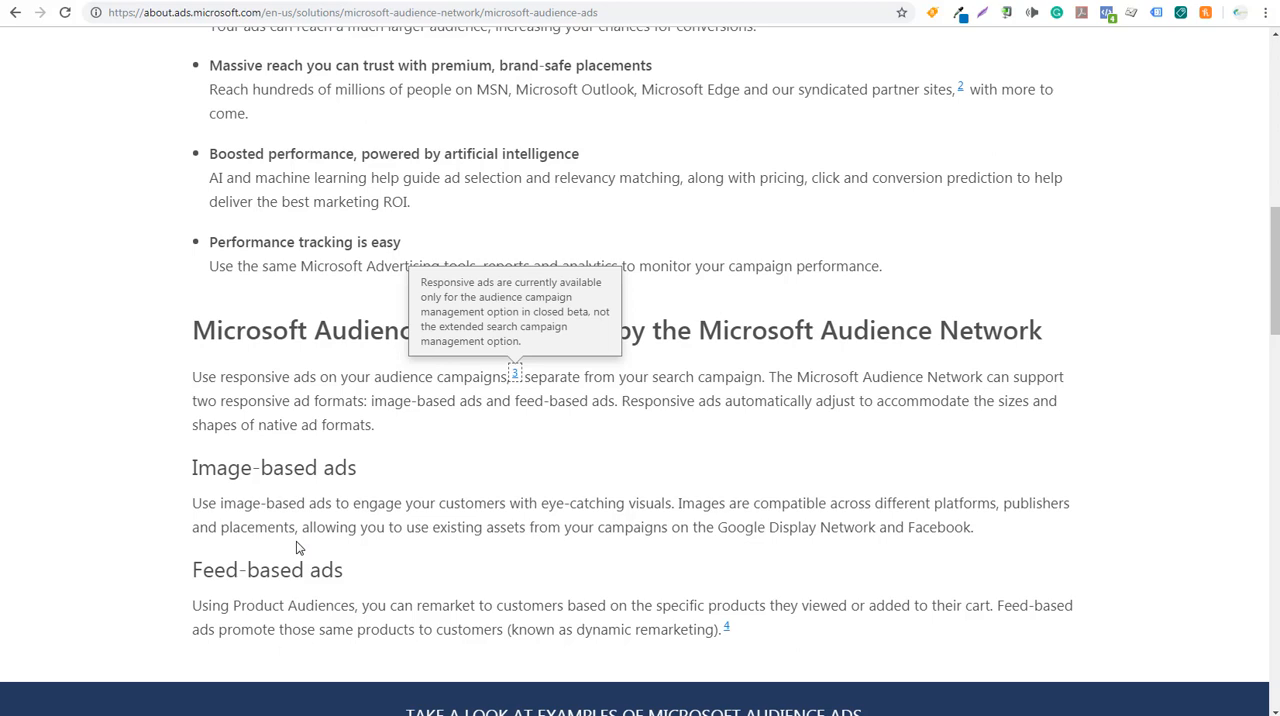
{"action": "mouse_move", "coordinate": [272, 612]}
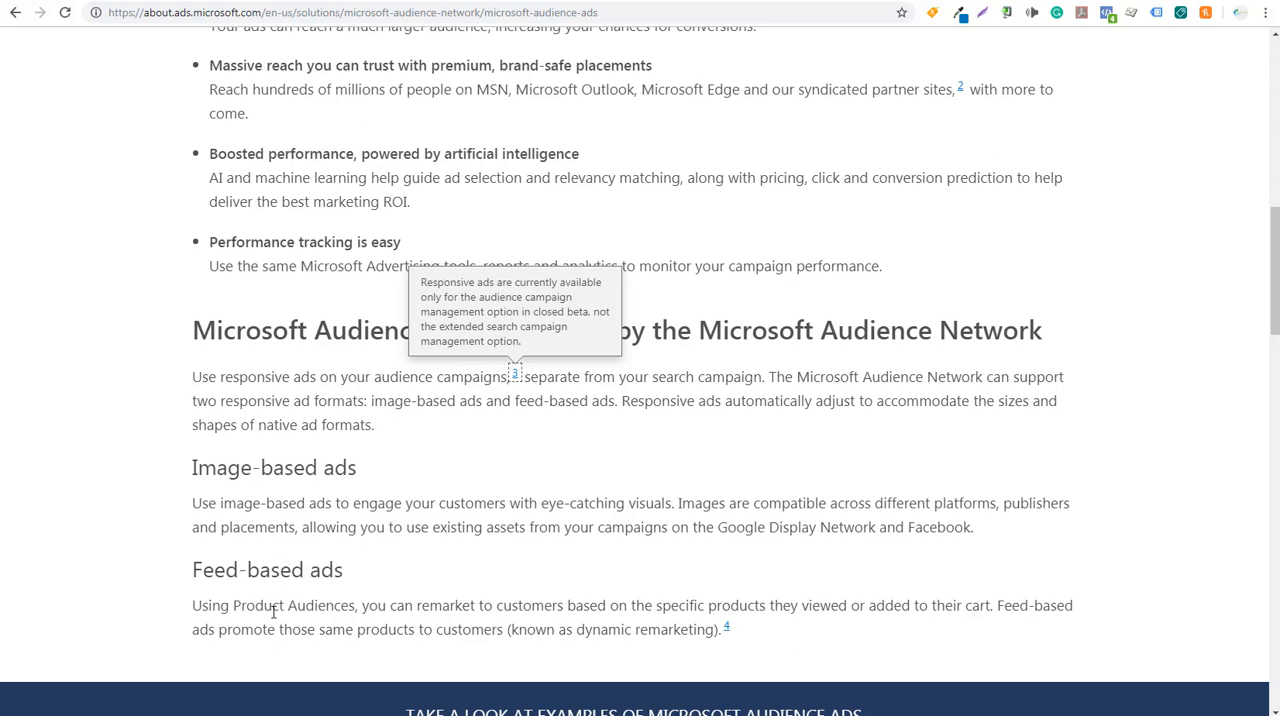
{"action": "mouse_move", "coordinate": [300, 468]}
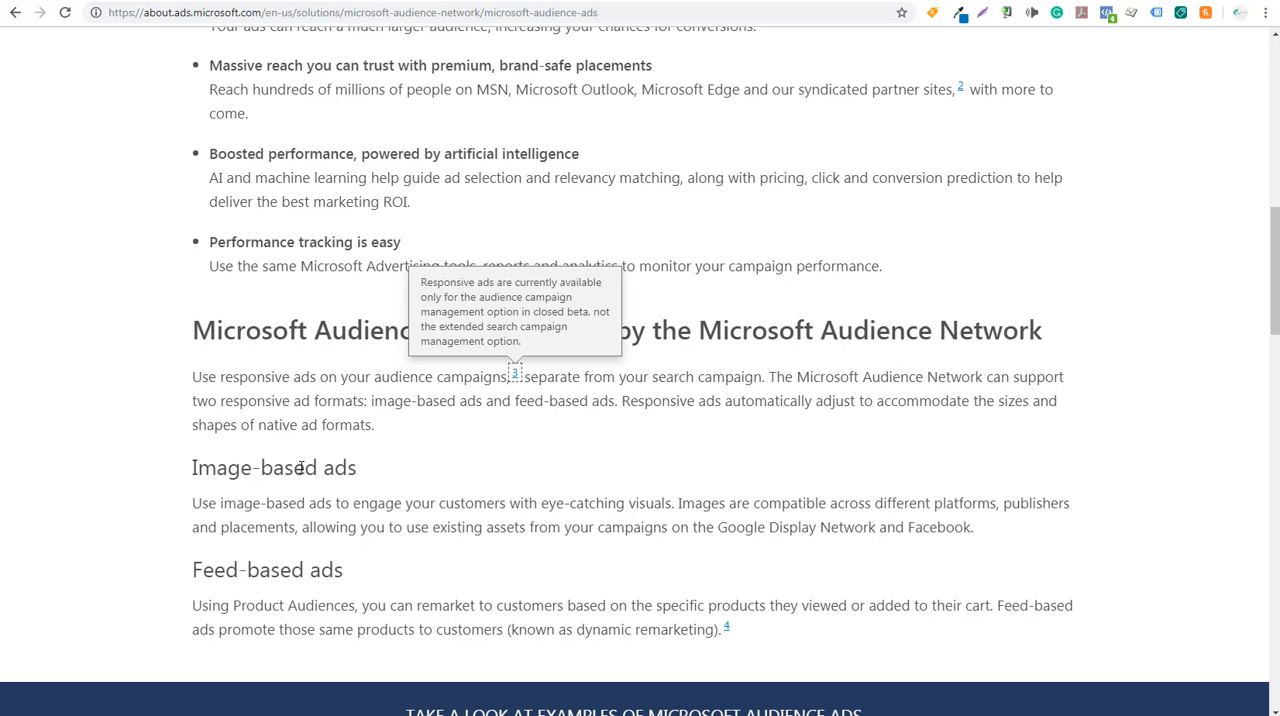
{"action": "mouse_move", "coordinate": [212, 418]}
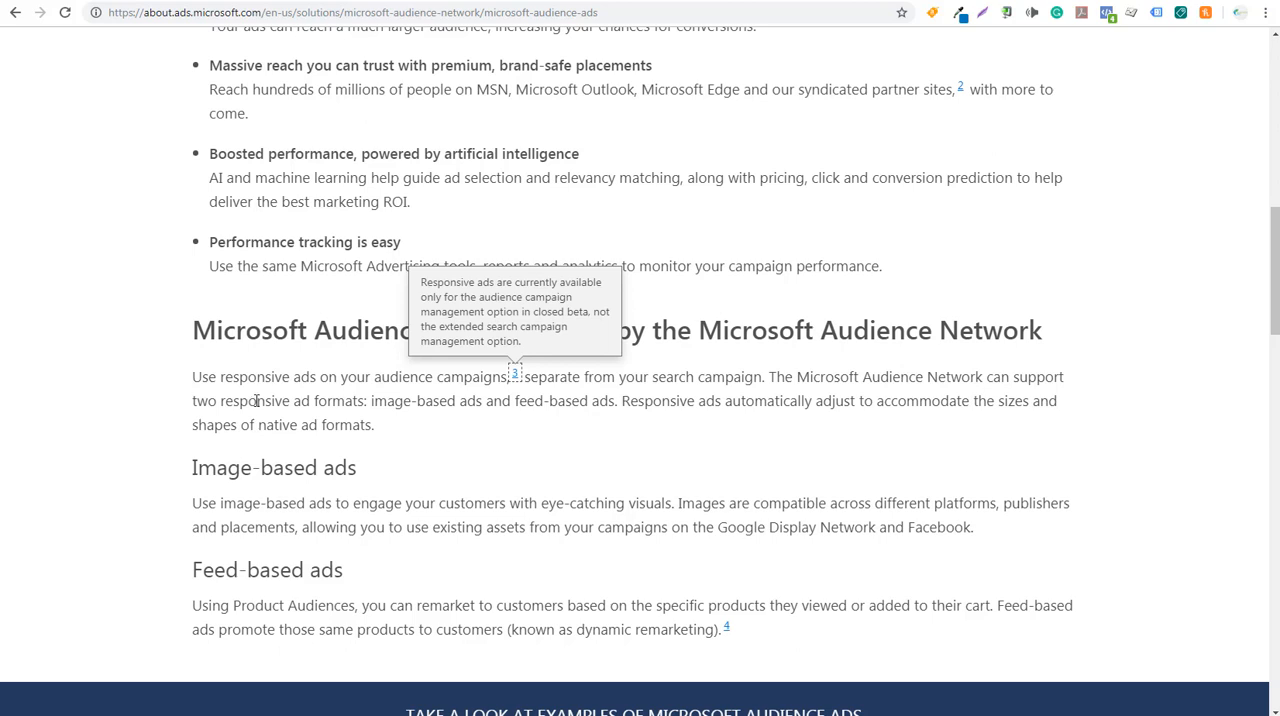
{"action": "mouse_move", "coordinate": [262, 398]}
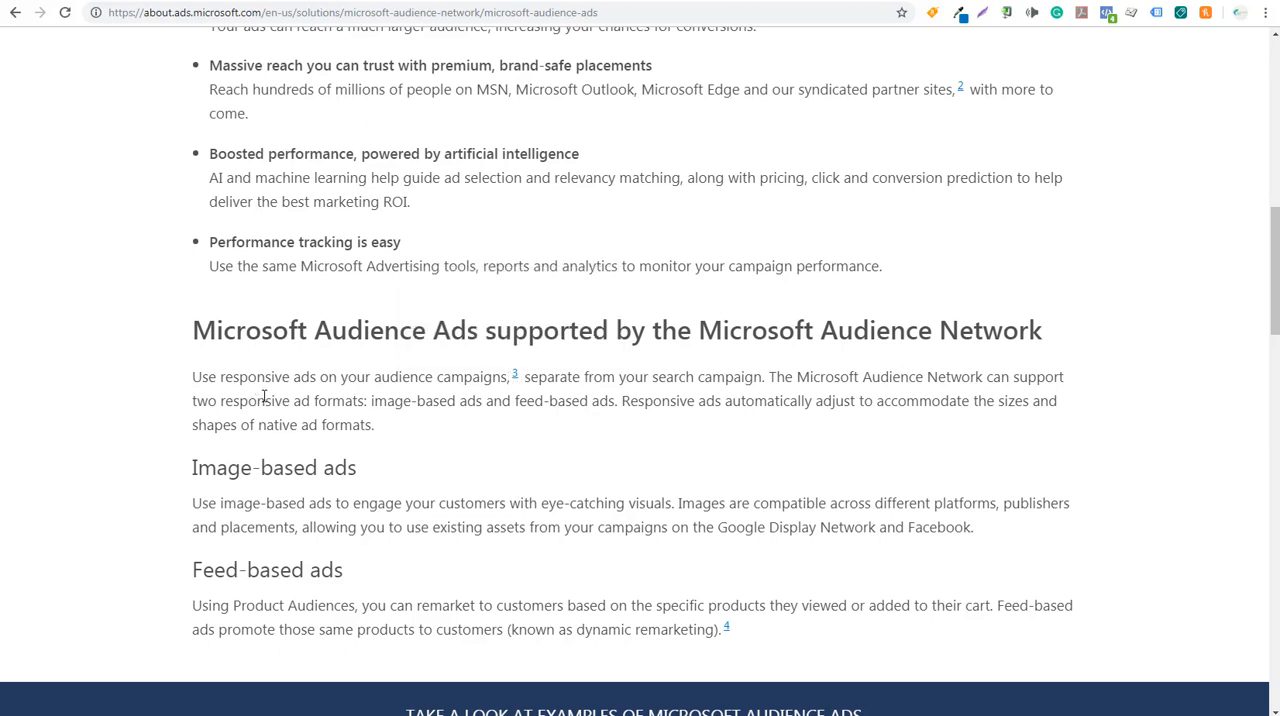
{"action": "mouse_move", "coordinate": [418, 28]}
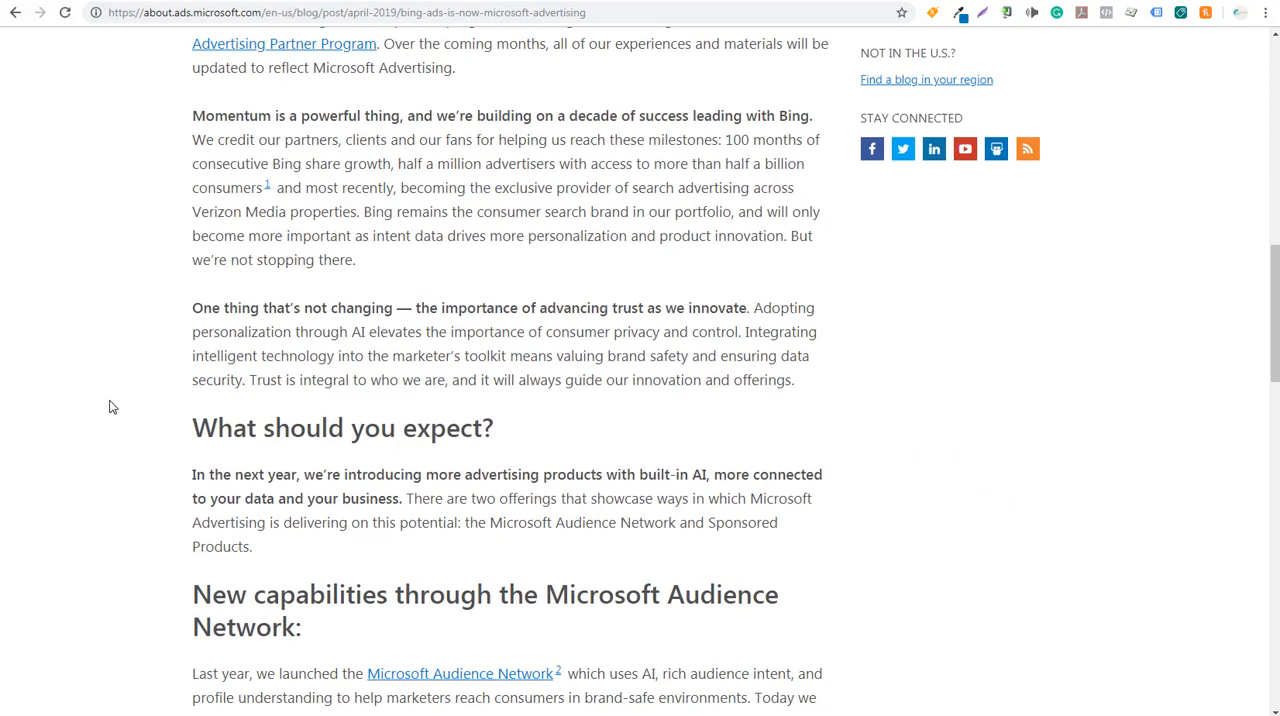
Scroll to 'Introducing Sponsored Products' in the blog post and open the Sponsored Products help article
{"action": "scroll", "scroll_direction": "down", "scroll_amount": 3}
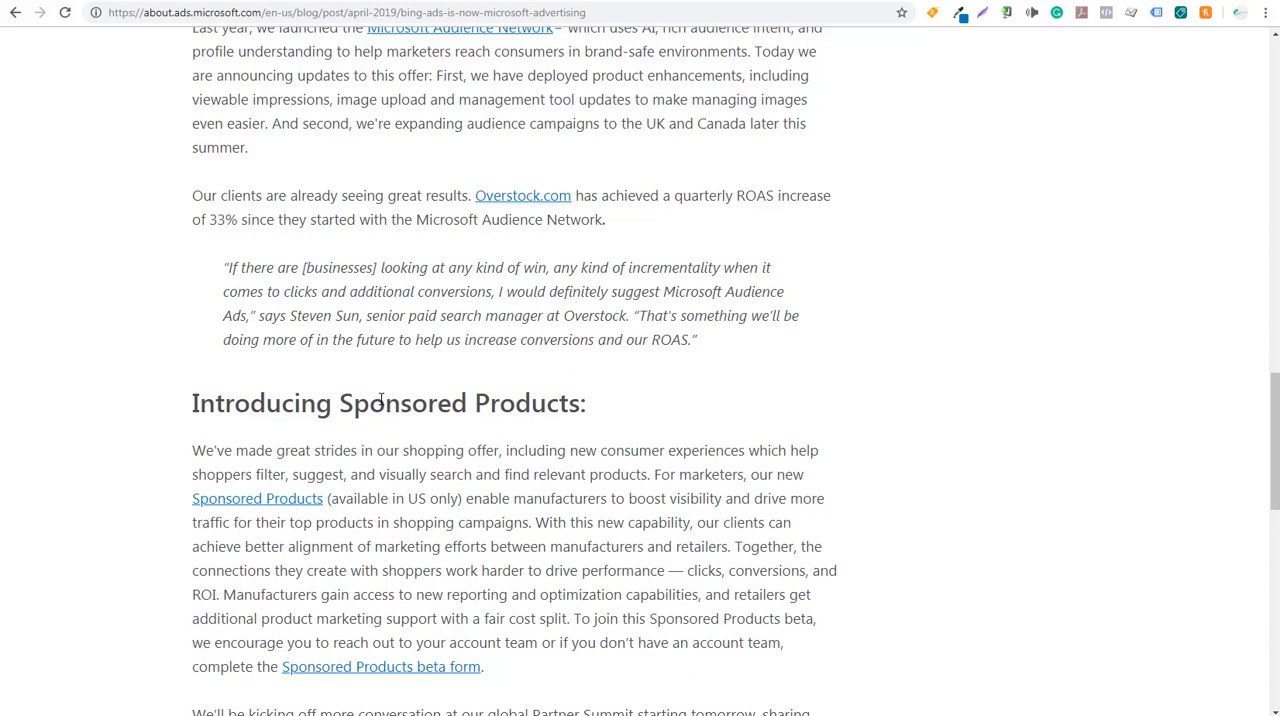
{"action": "mouse_move", "coordinate": [376, 464]}
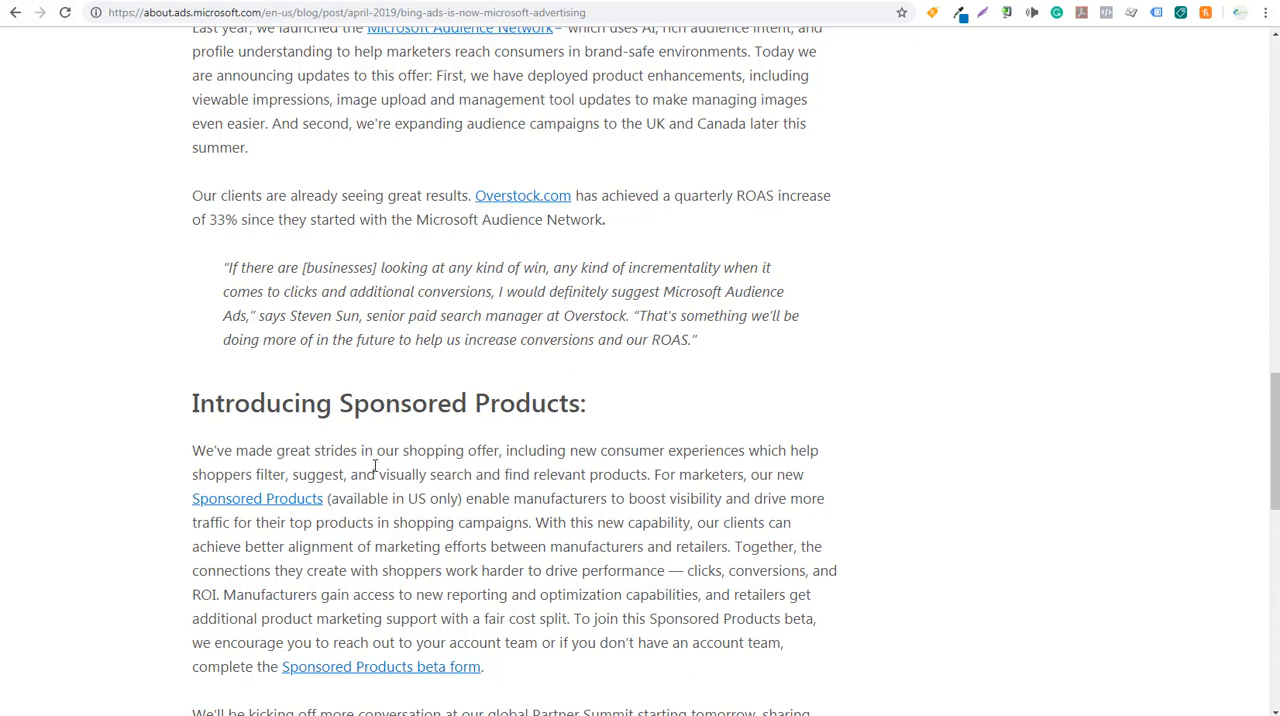
{"action": "mouse_move", "coordinate": [452, 470]}
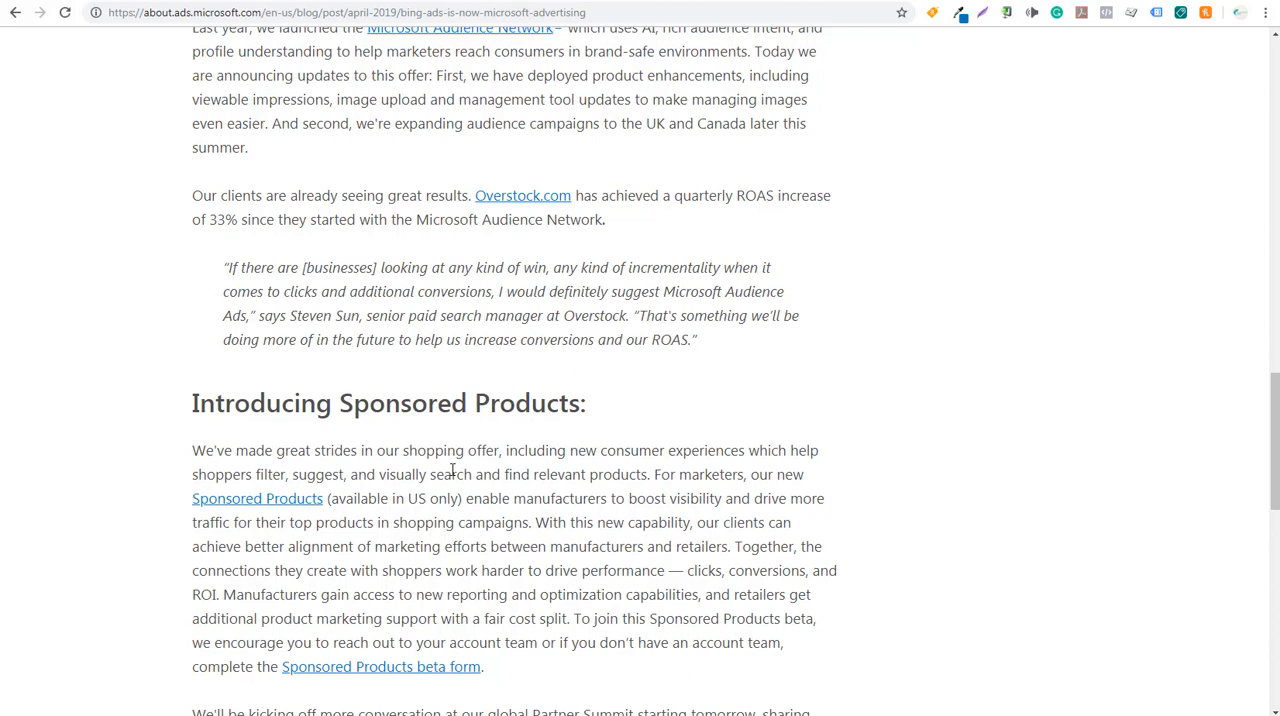
{"action": "mouse_move", "coordinate": [516, 492]}
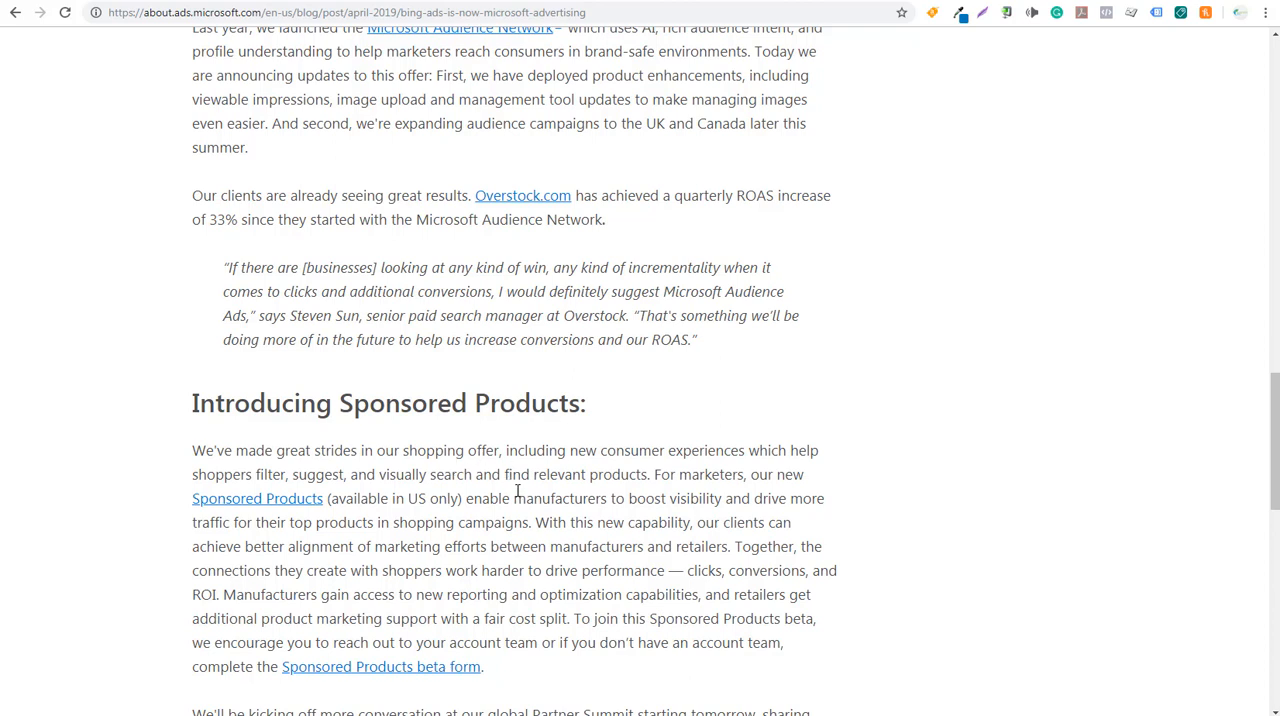
{"action": "mouse_move", "coordinate": [552, 494]}
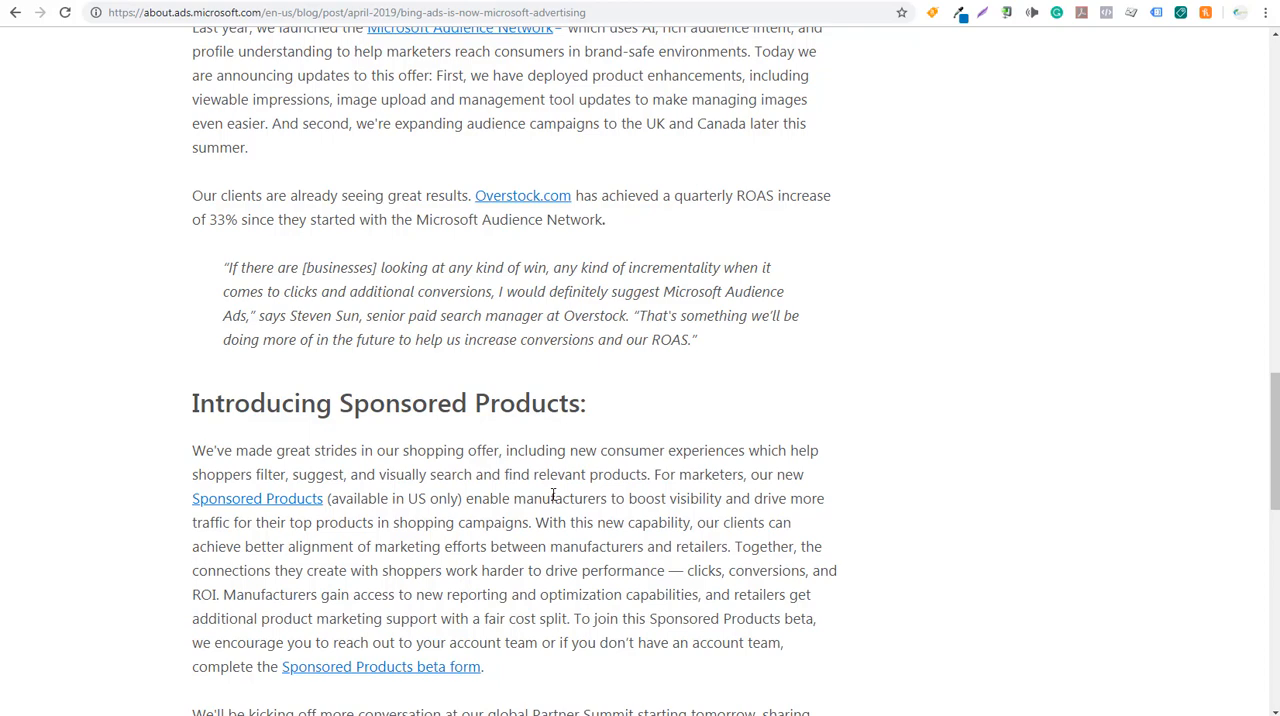
{"action": "mouse_move", "coordinate": [636, 326]}
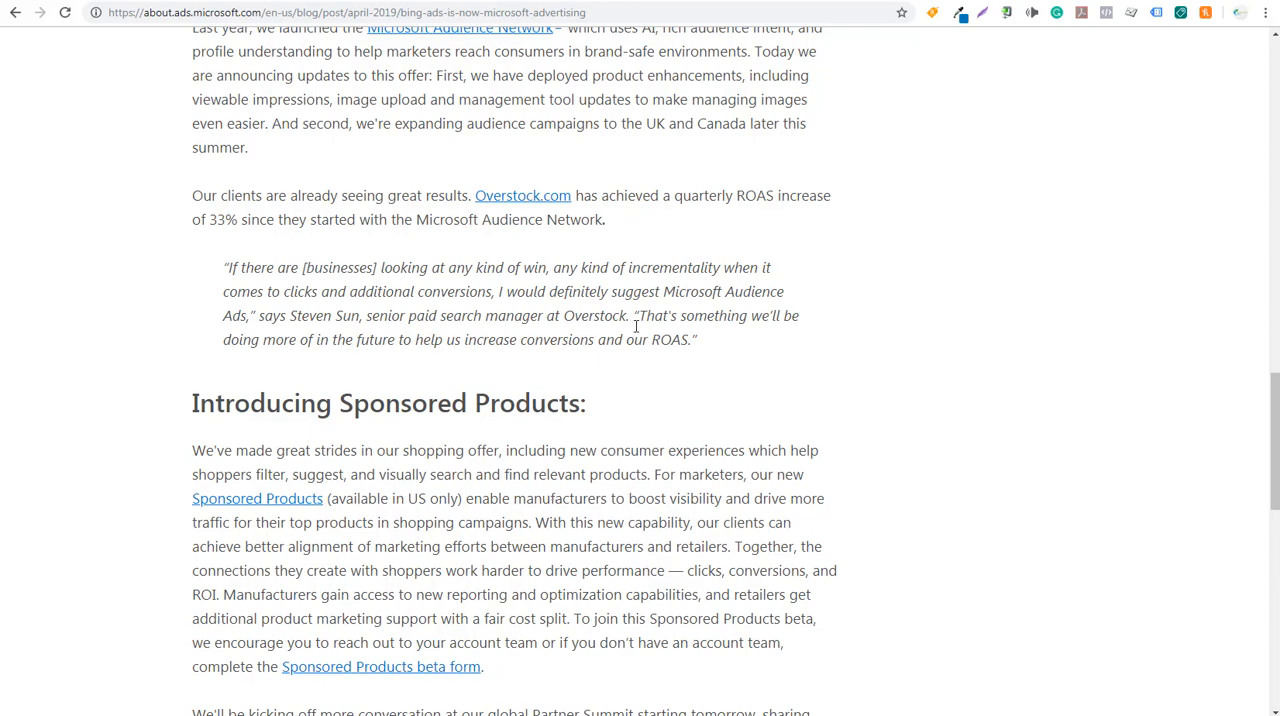
{"action": "left_click", "coordinate": [256, 498]}
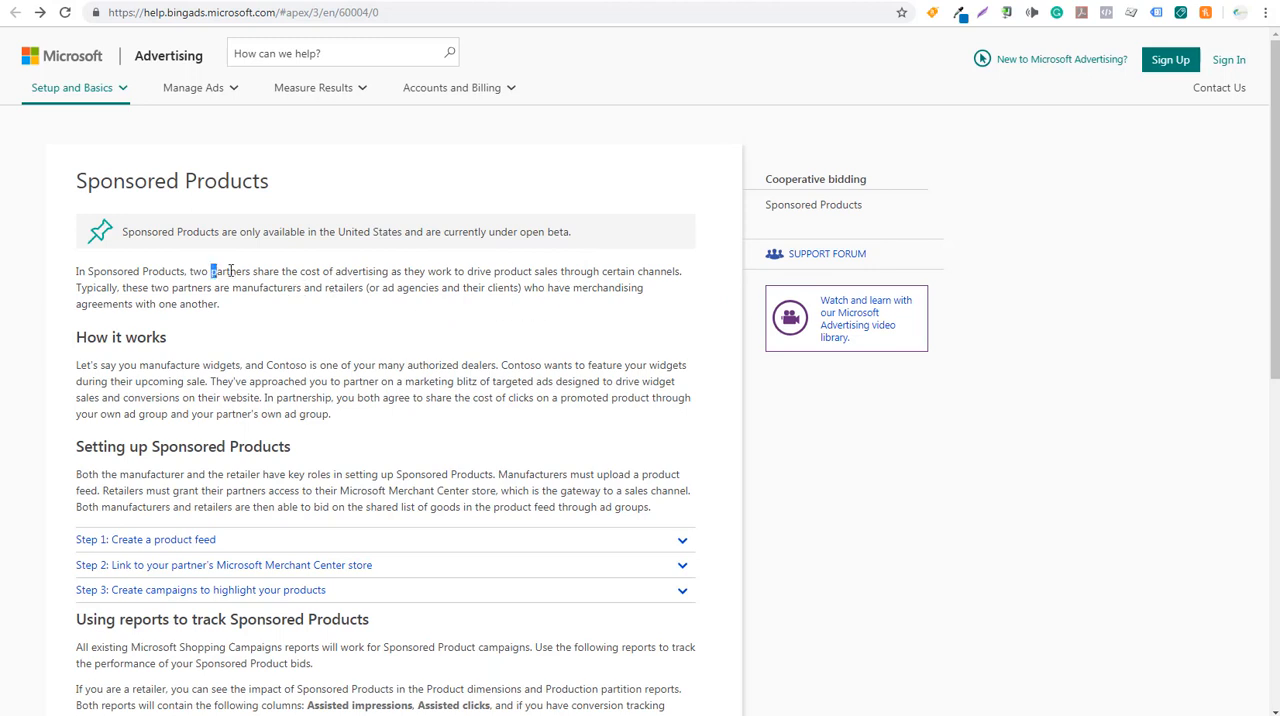
{"action": "left_click_drag", "start_coordinate": [212, 272], "coordinate": [400, 272]}
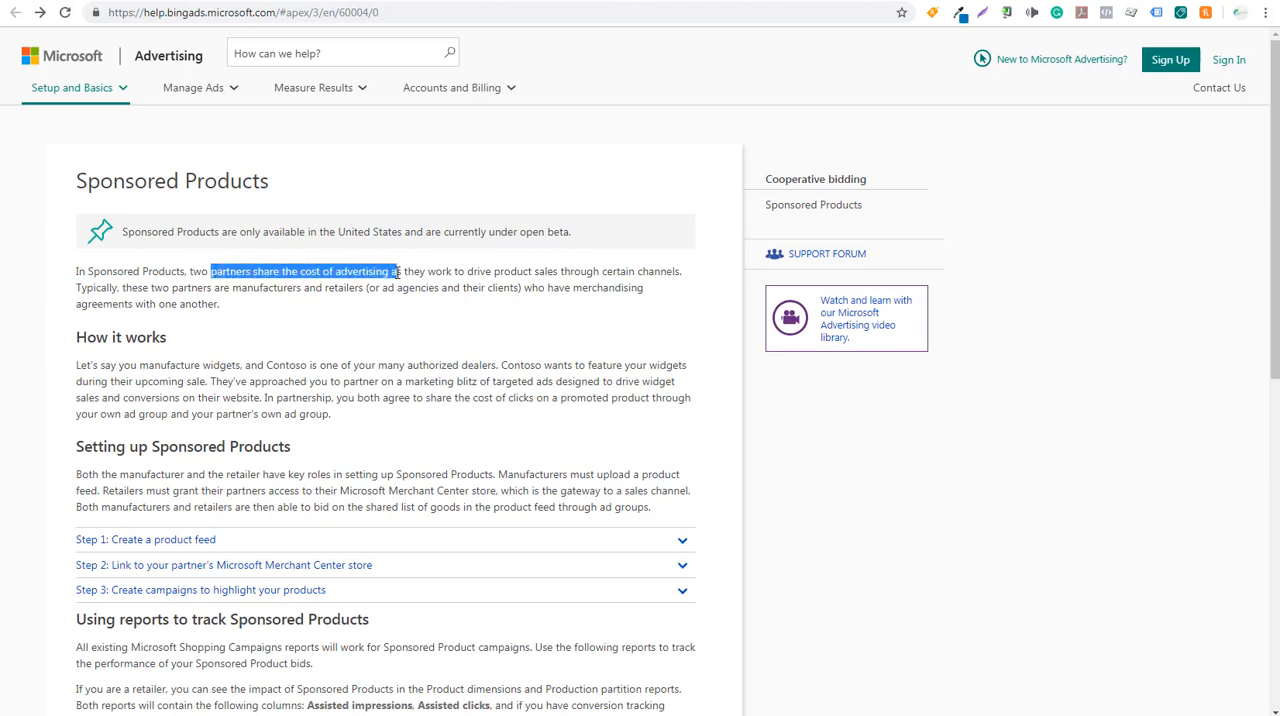
{"action": "left_click_drag", "start_coordinate": [396, 272], "coordinate": [590, 272]}
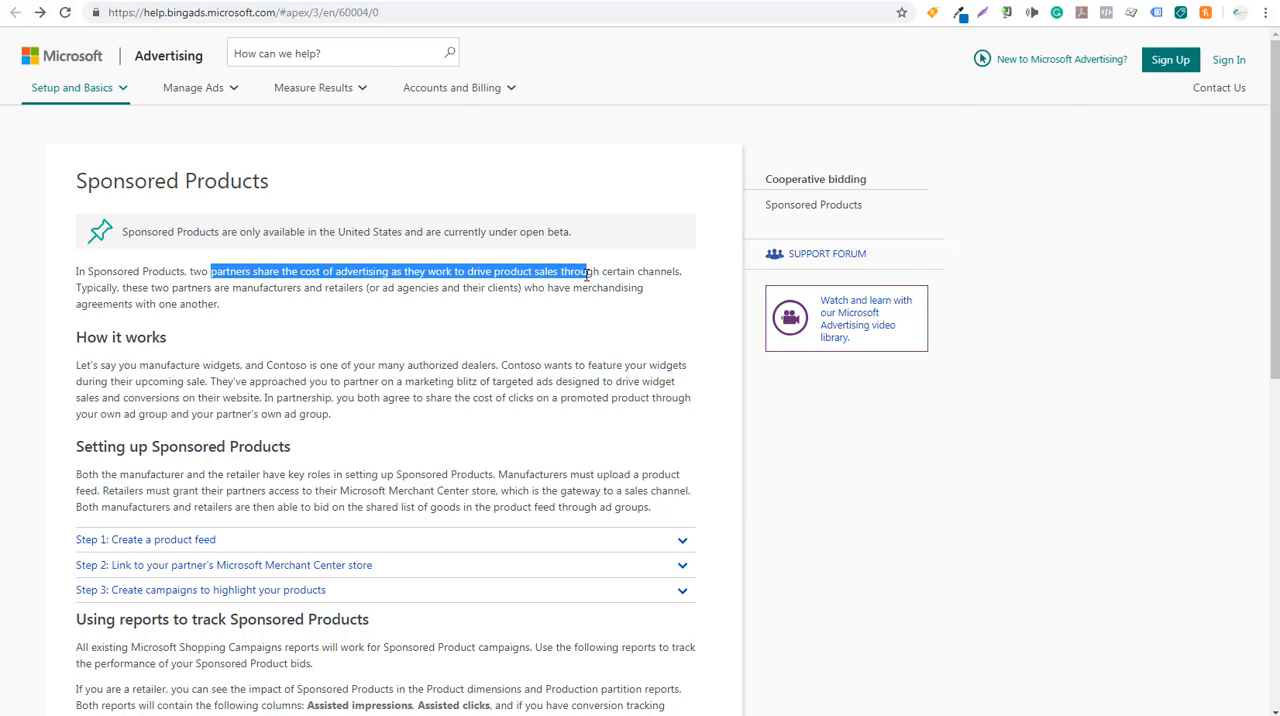
{"action": "left_click", "coordinate": [200, 292]}
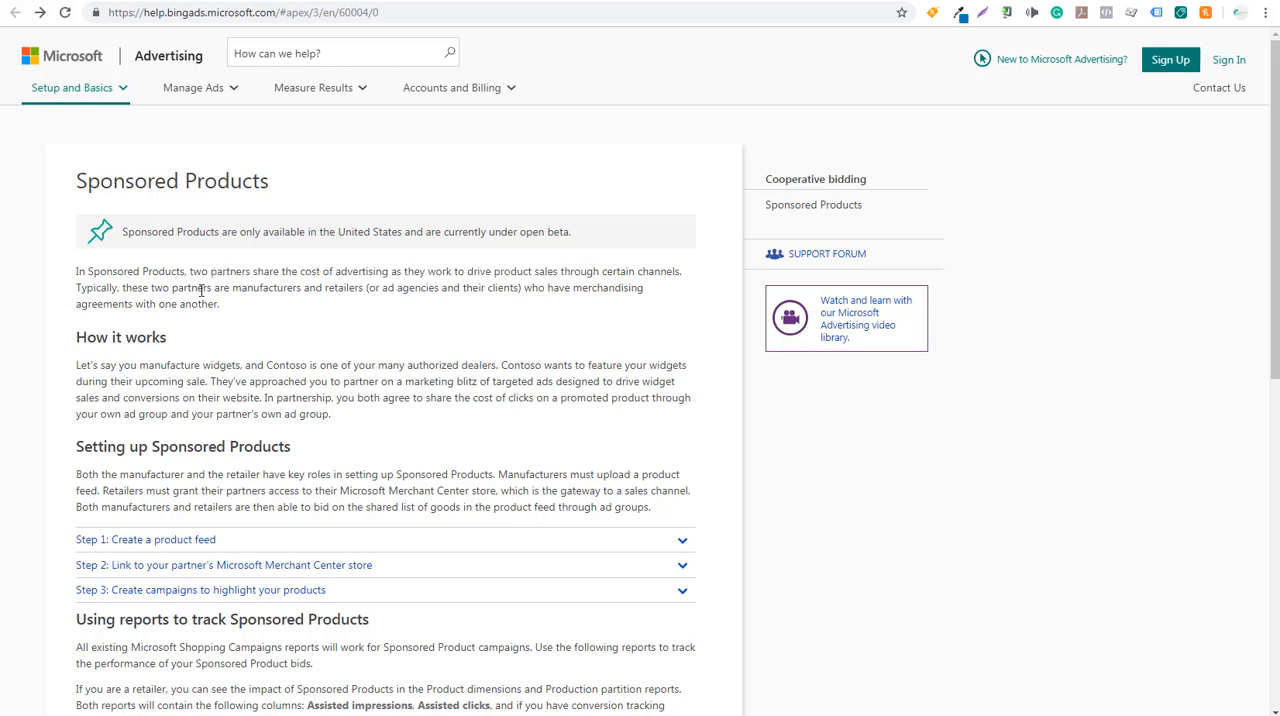
{"action": "mouse_move", "coordinate": [328, 290]}
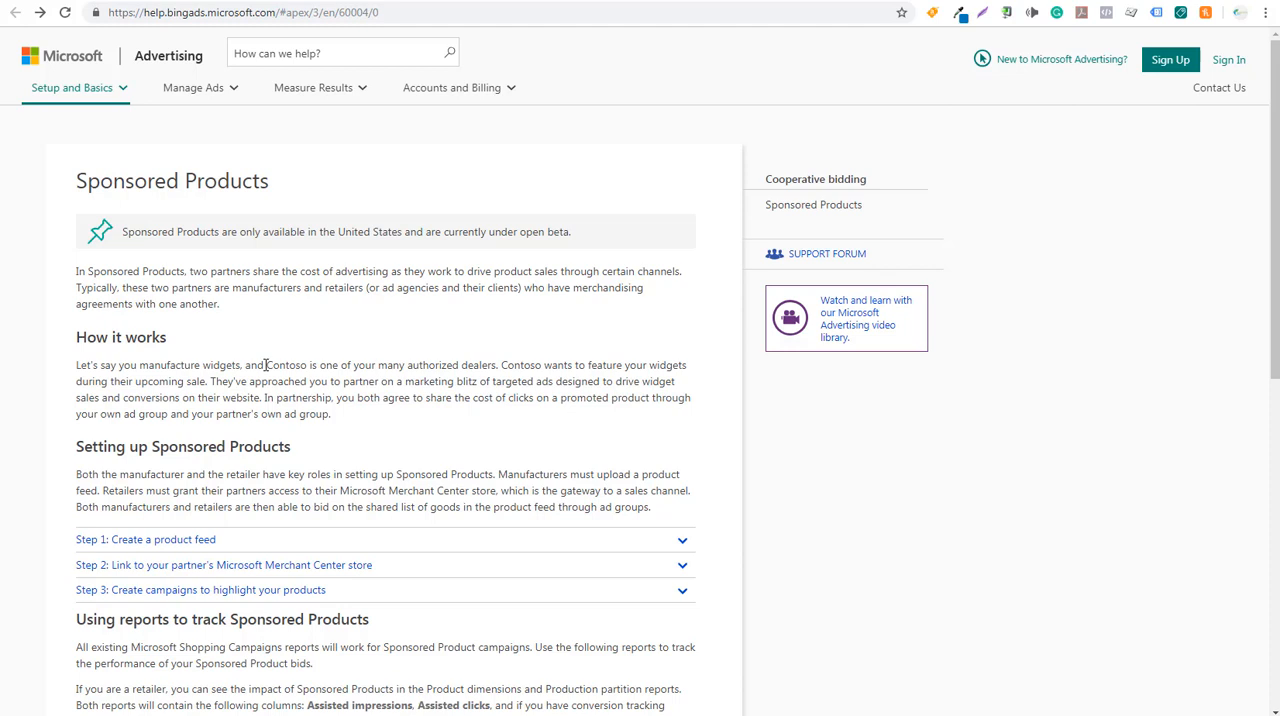
{"action": "mouse_move", "coordinate": [514, 364]}
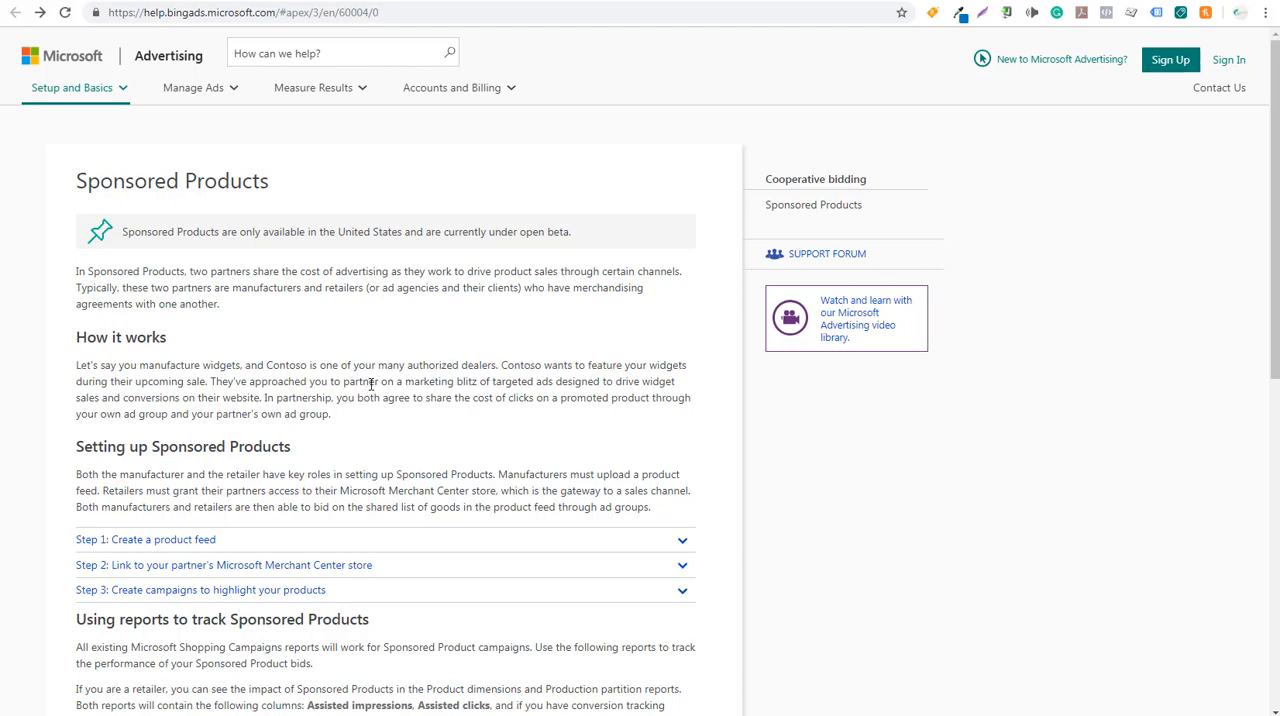
{"action": "mouse_move", "coordinate": [538, 388]}
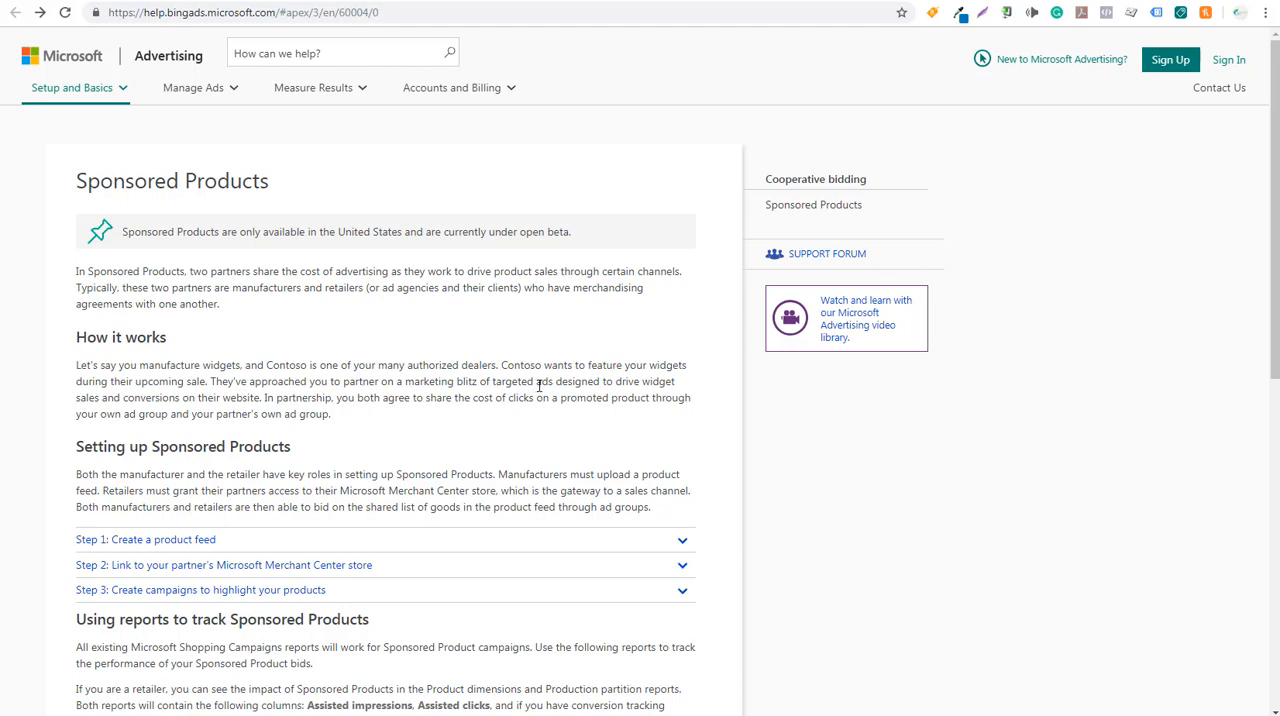
{"action": "mouse_move", "coordinate": [424, 396]}
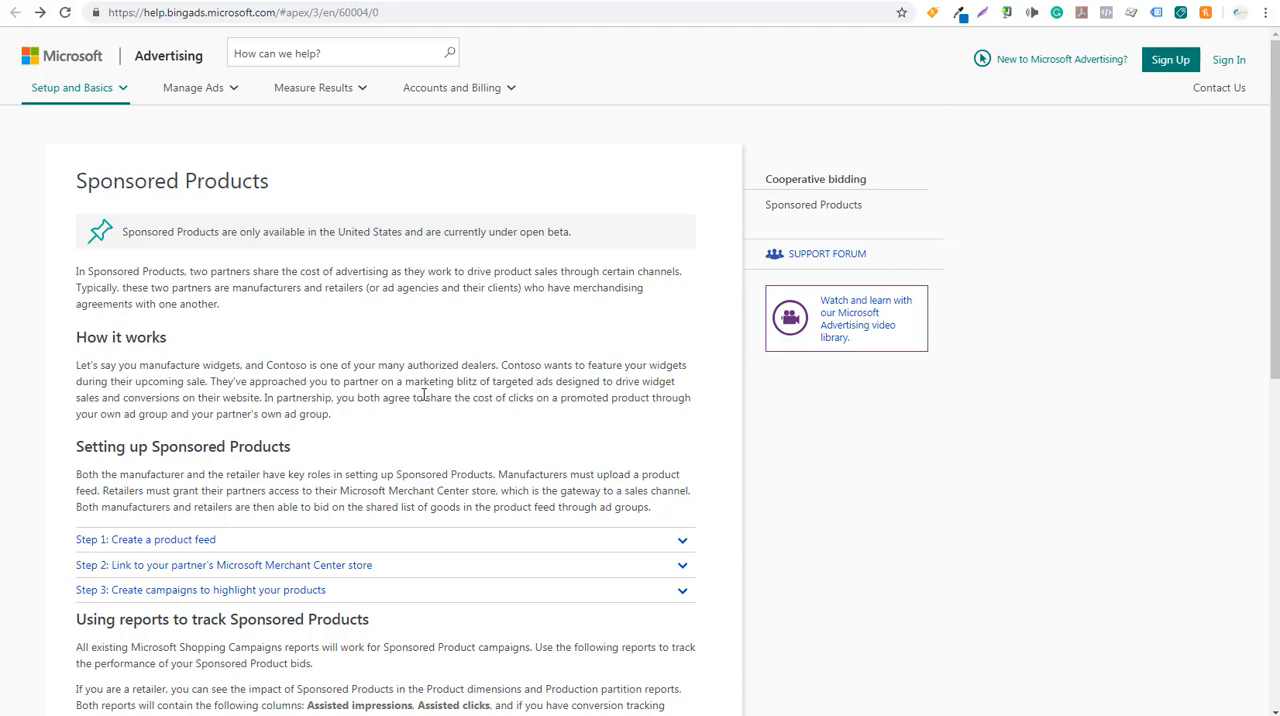
{"action": "mouse_move", "coordinate": [264, 396]}
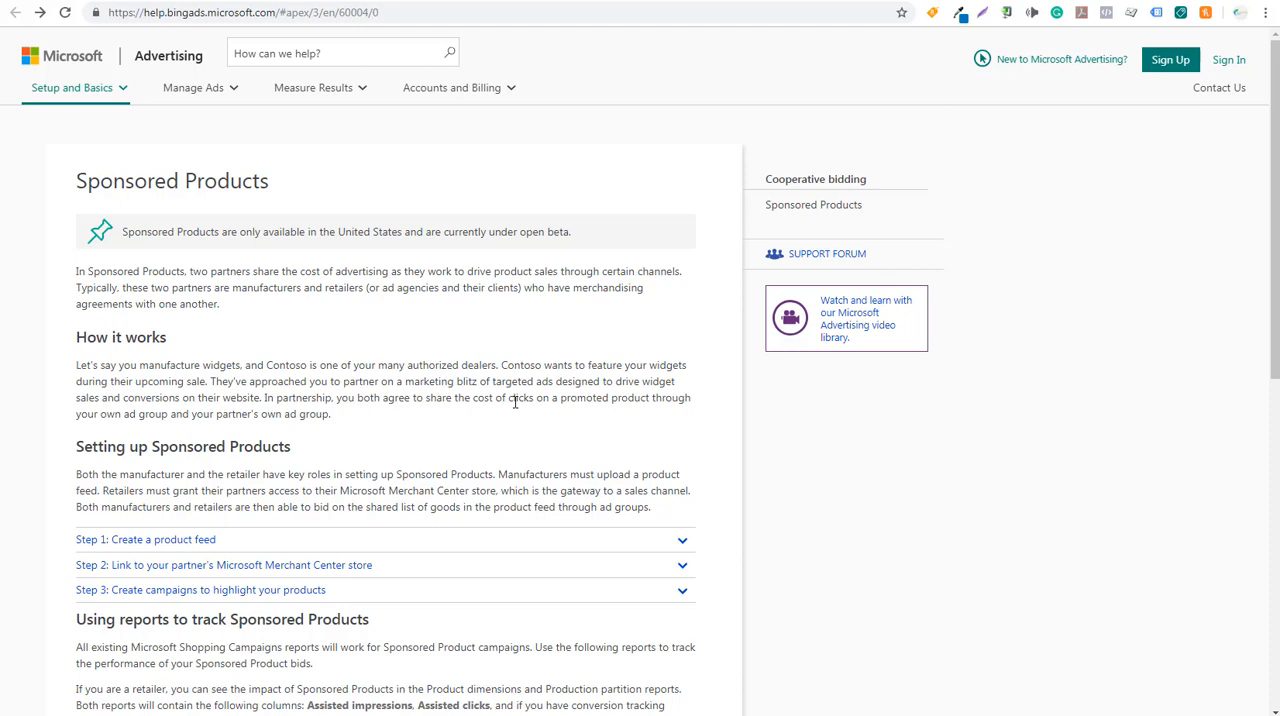
{"action": "mouse_move", "coordinate": [230, 412]}
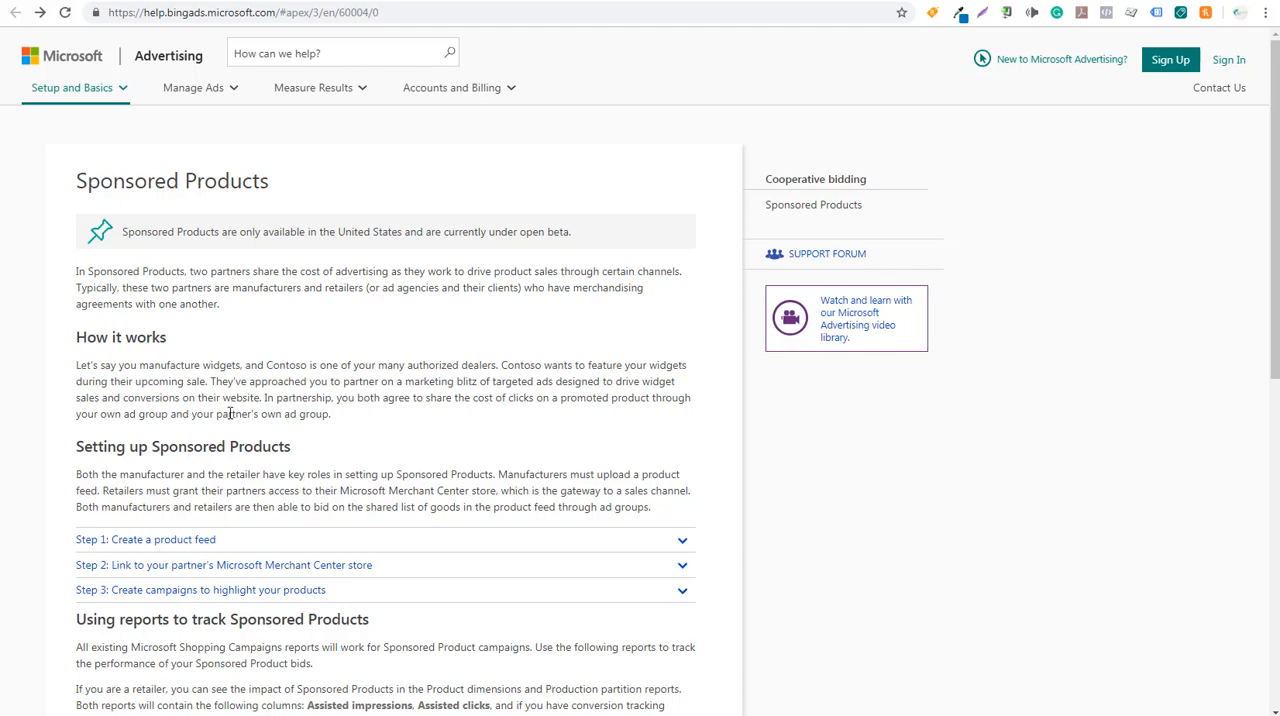
{"action": "mouse_move", "coordinate": [416, 310]}
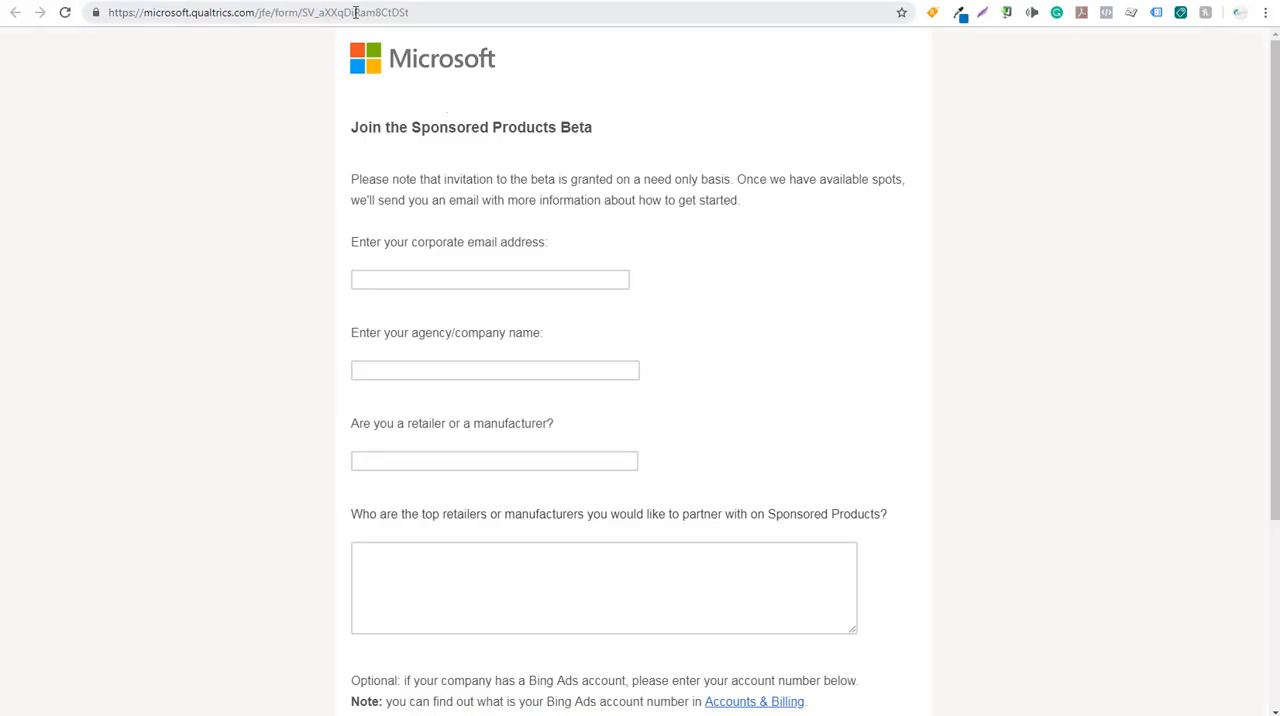
Go back from the Qualtrics Sponsored Products beta form to the blog post's Sponsored Products section
{"action": "left_click", "coordinate": [356, 12]}
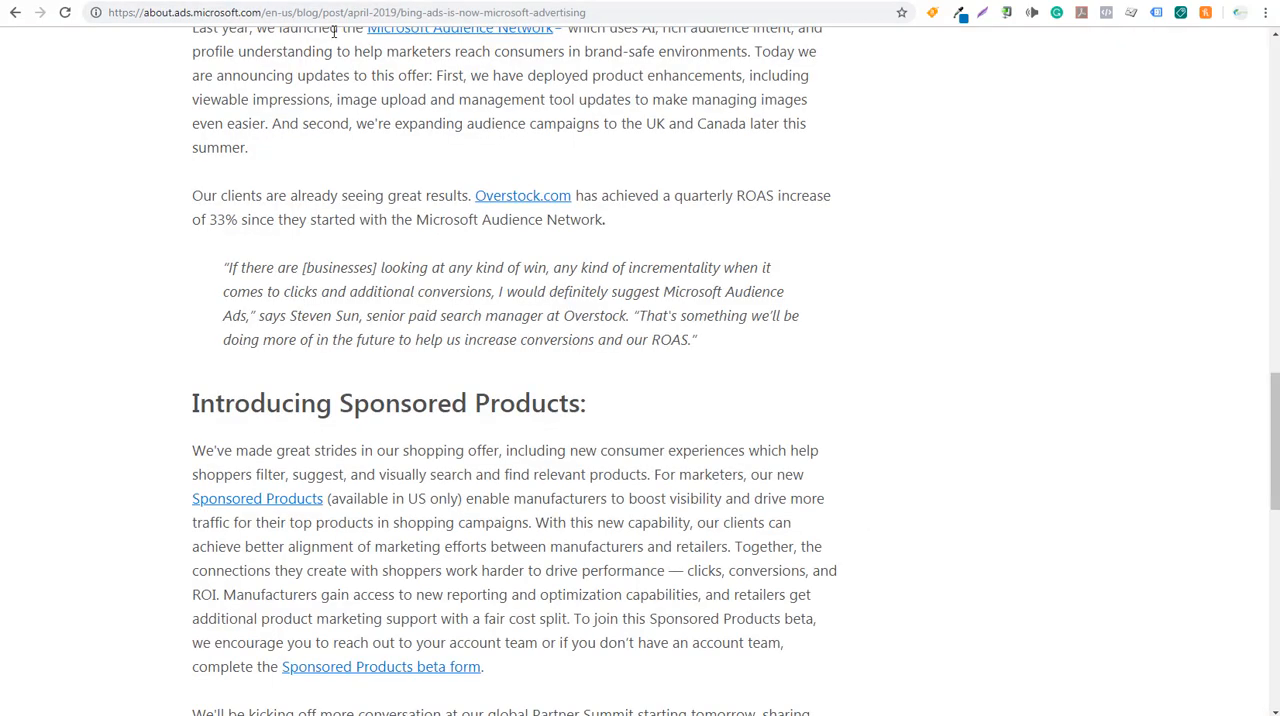
{"action": "mouse_move", "coordinate": [156, 318]}
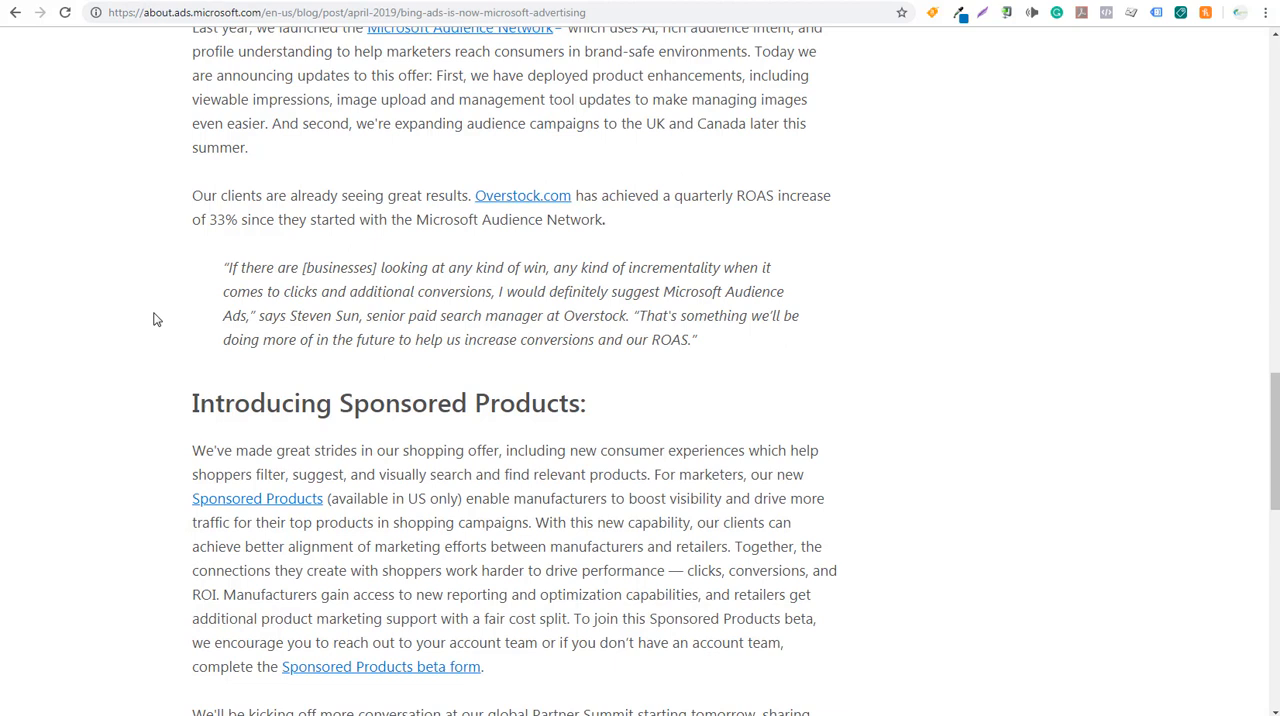